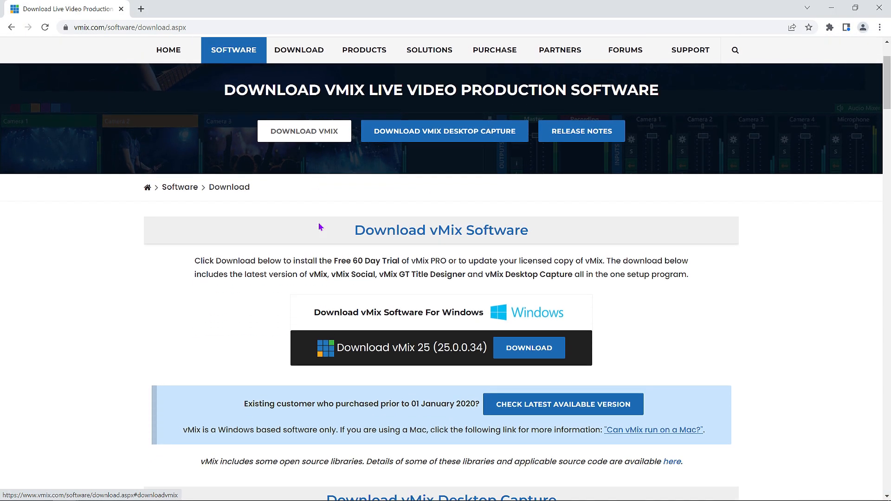
Step: Download vMix 25 for Windows from the vmix.com download page
scroll("down", 3)
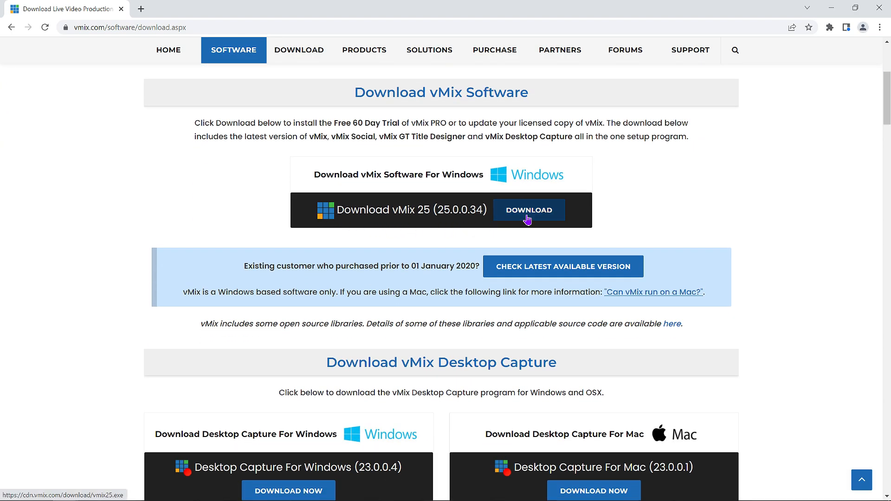
left_click(528, 210)
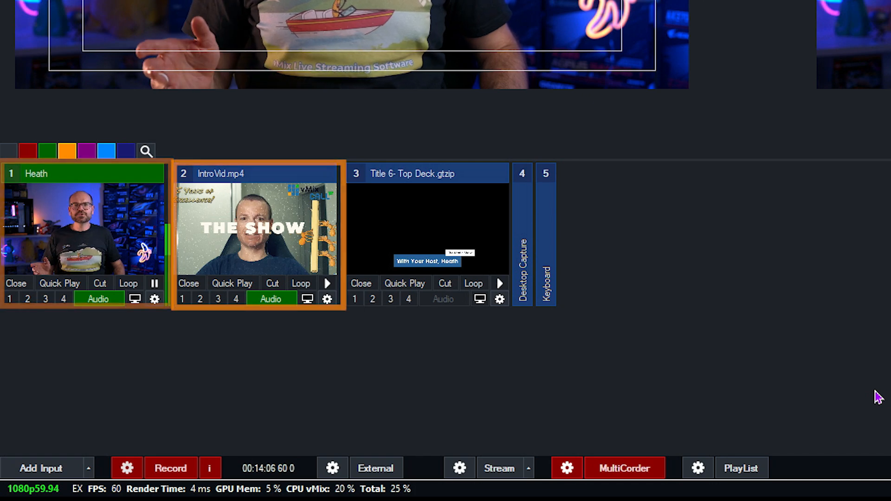
Step: Open the vMix Settings dialog from the main window
left_click(427, 173)
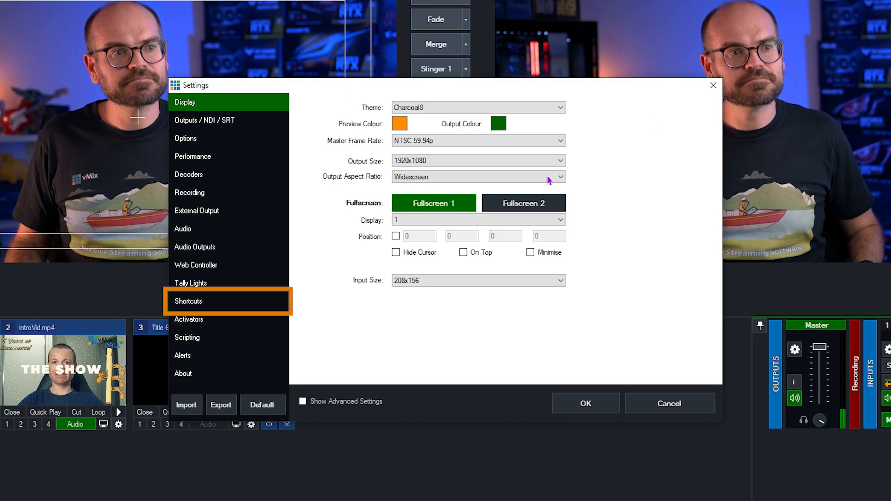
Step: Add a new shortcut in Shortcuts settings and assign it the S key via Find
left_click(188, 300)
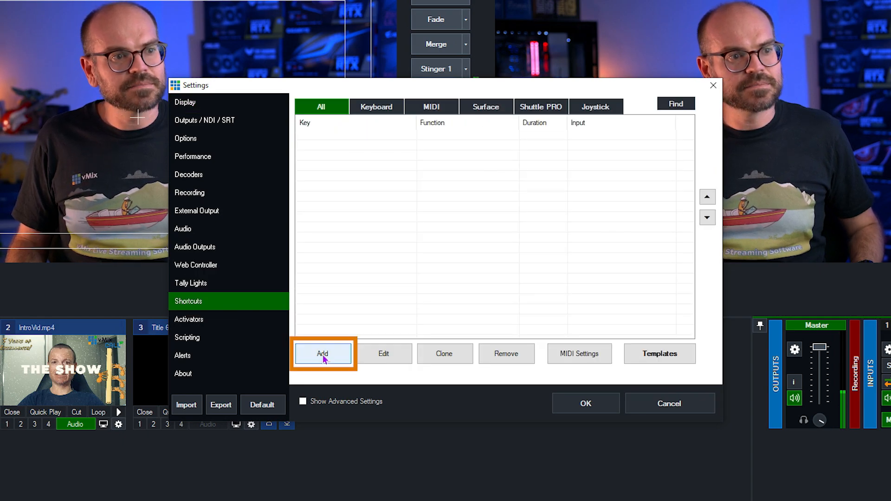
left_click(322, 354)
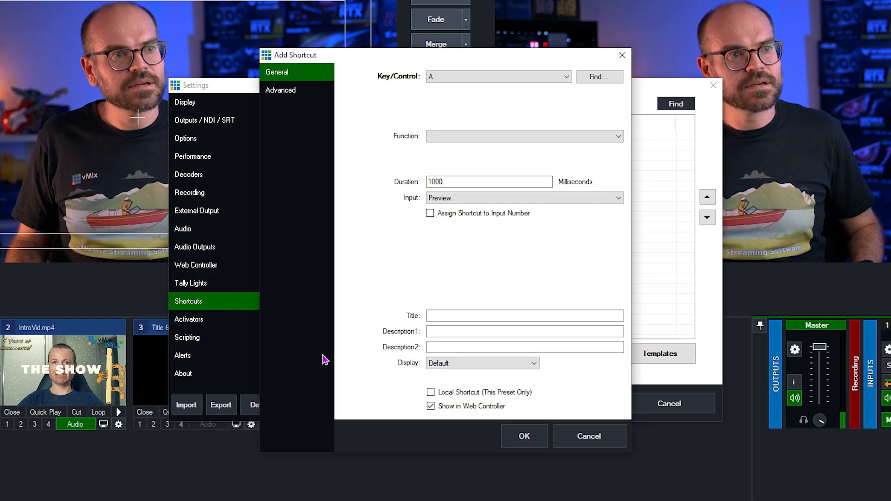
left_click(599, 77)
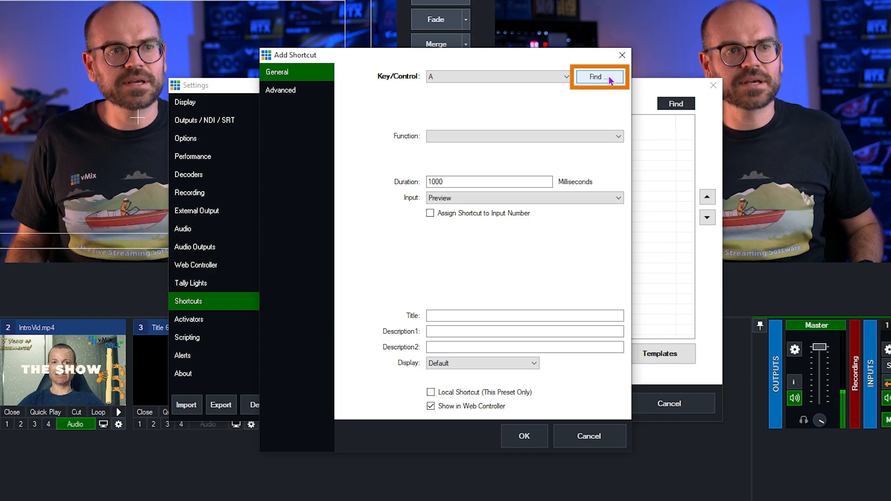
left_click(600, 78)
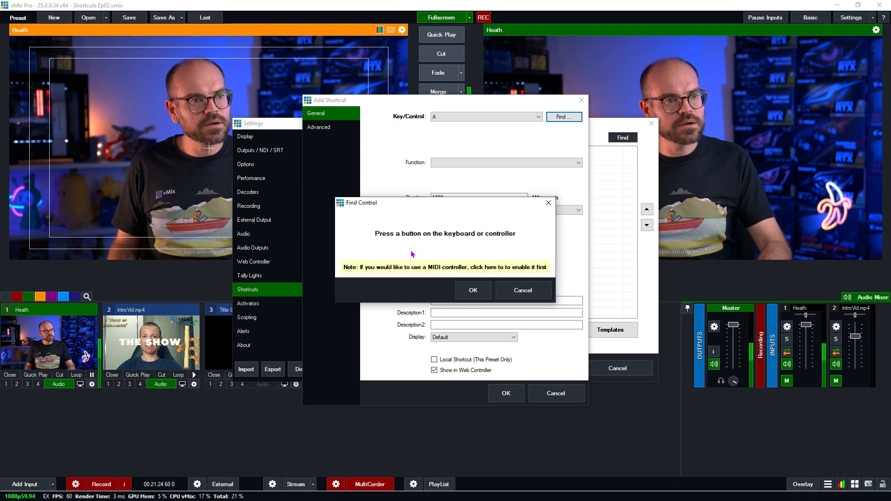
key("s")
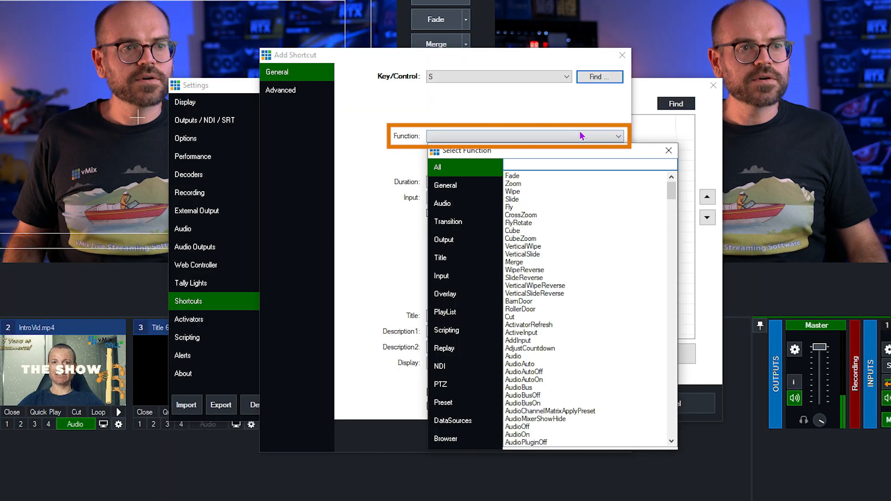
Step: Search the function list for 'stream' and choose StartStreaming for the S shortcut
left_click(589, 162)
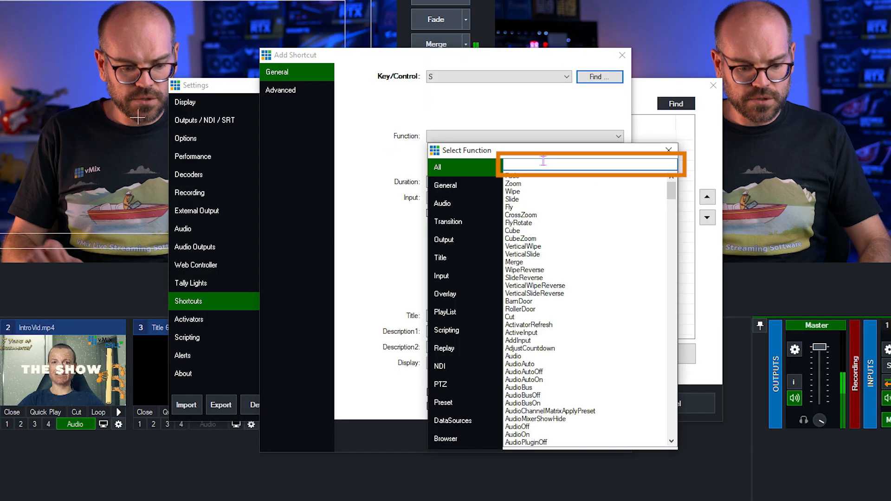
type("stream")
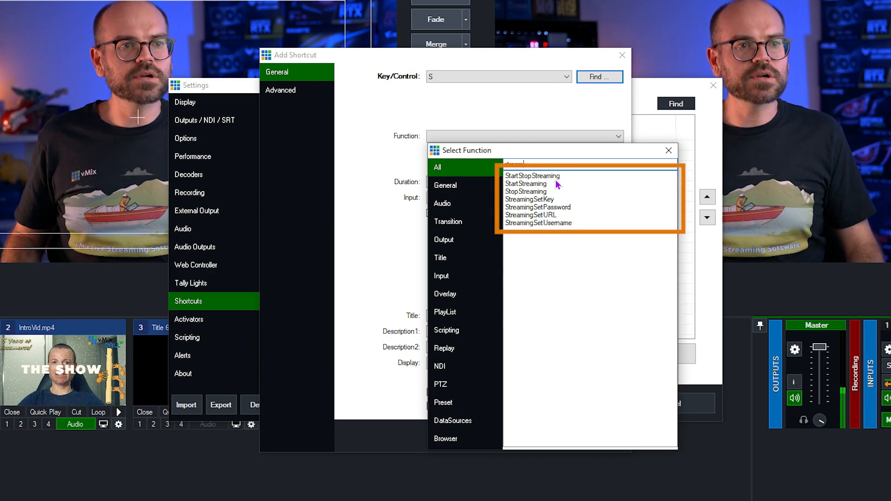
type("stream")
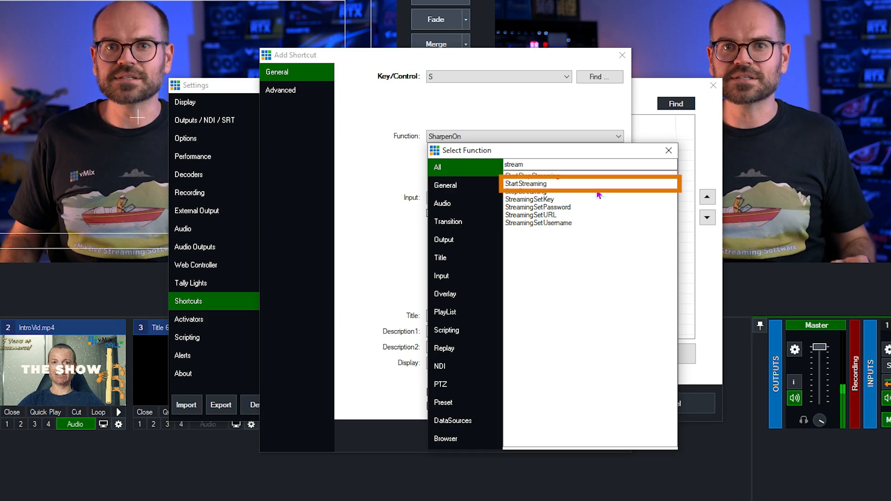
left_click(525, 184)
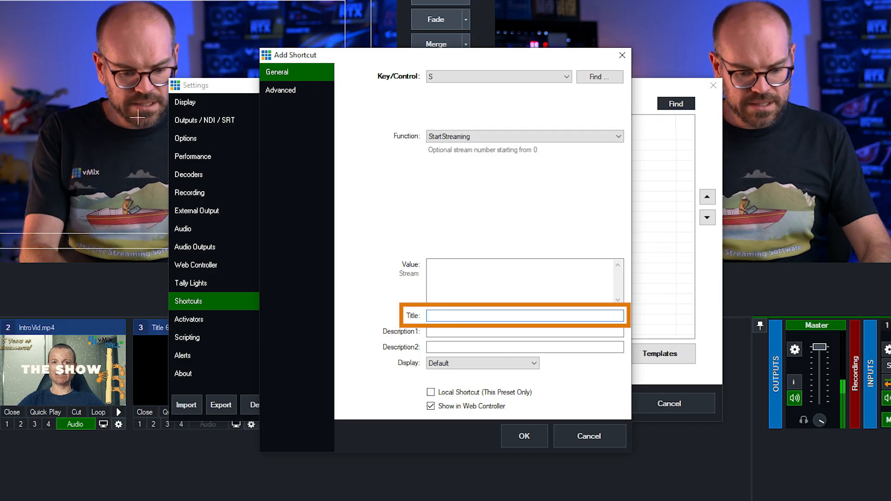
Step: Title the shortcut 'Stream', make it local to this preset, keep it in the web controller, and save
type("Stream")
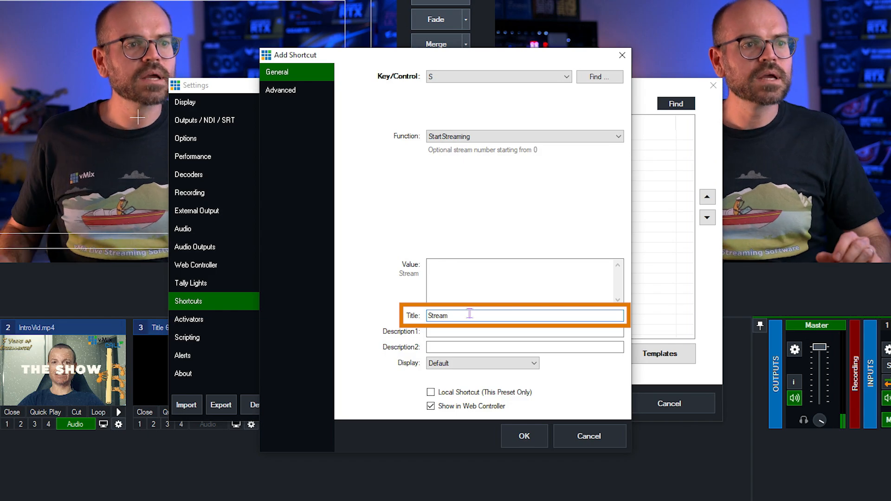
left_click(523, 332)
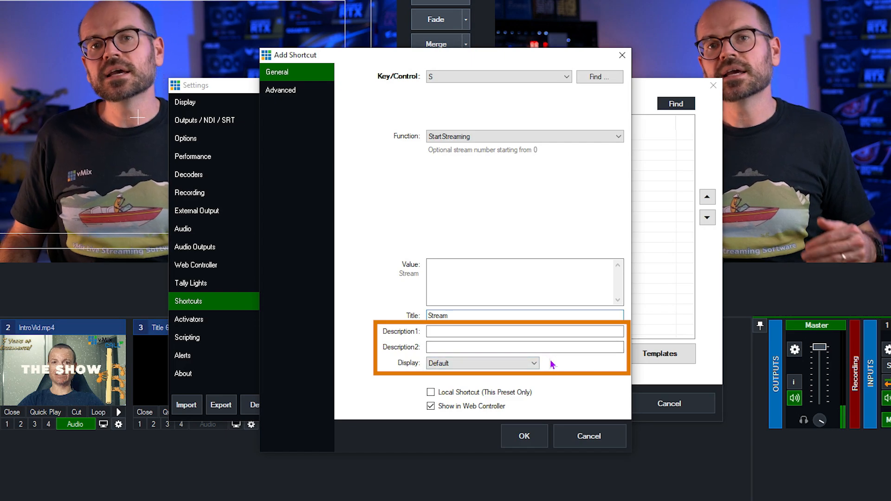
left_click(523, 315)
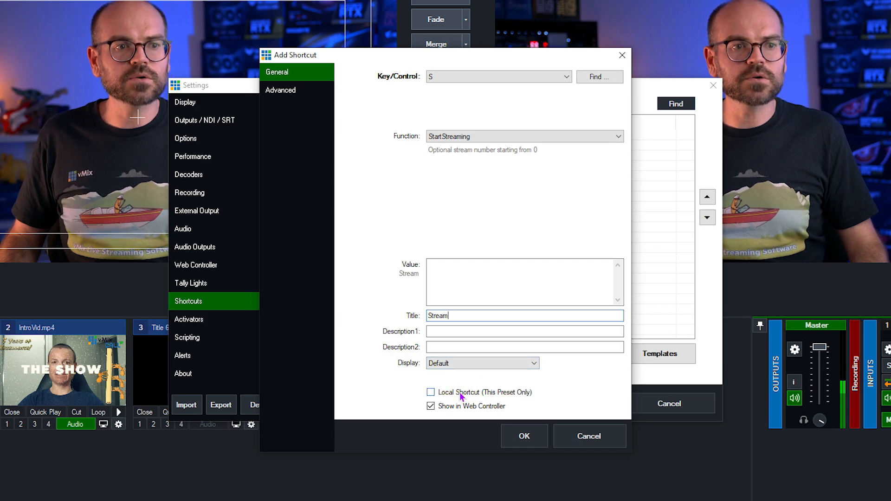
left_click(431, 392)
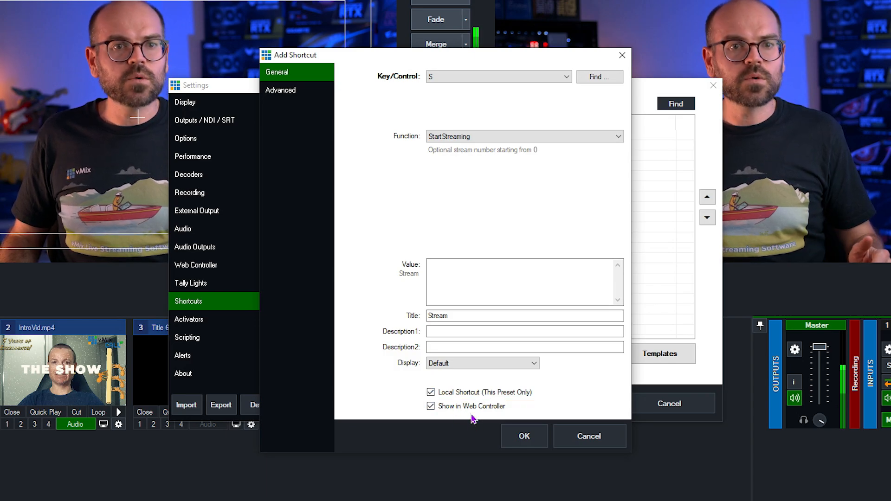
left_click(430, 406)
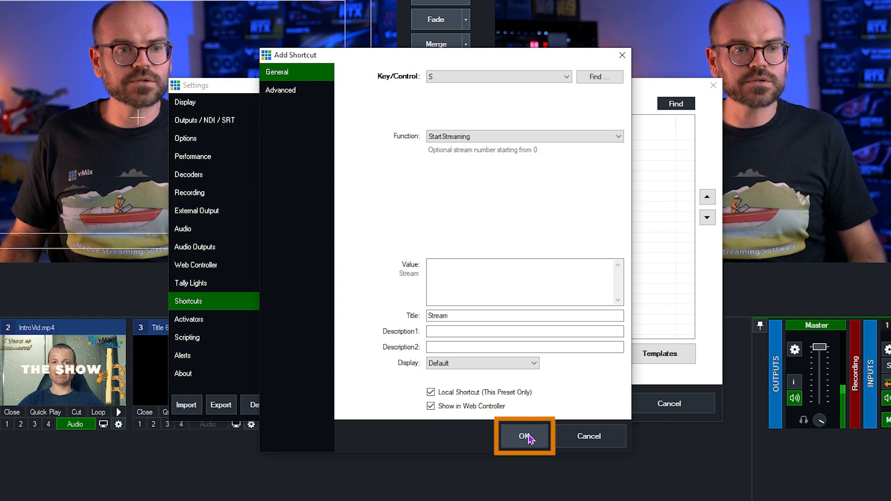
left_click(524, 437)
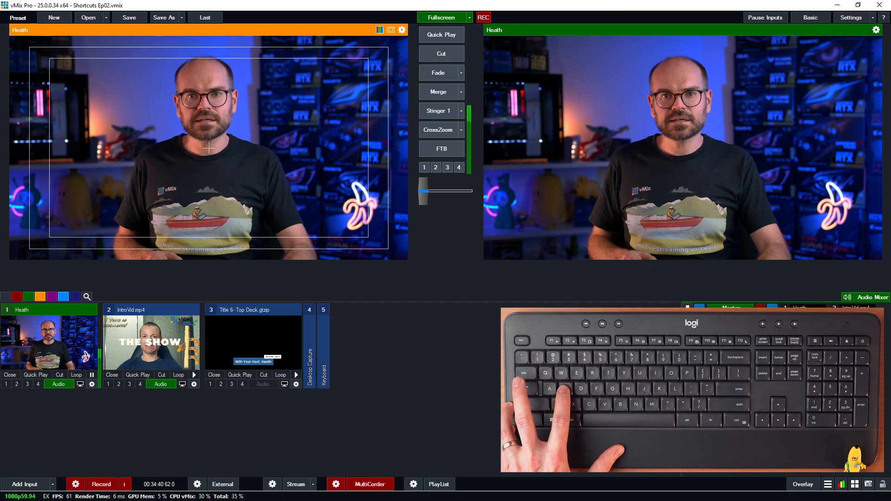
left_click(872, 298)
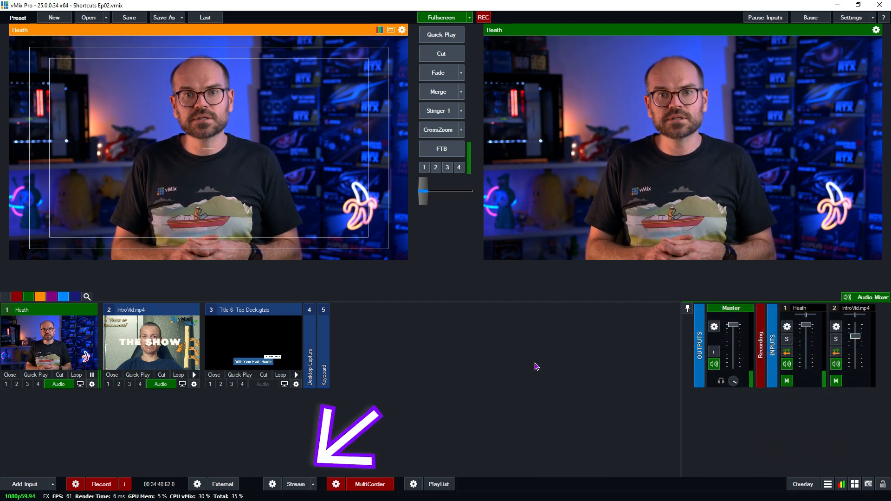
left_click(295, 484)
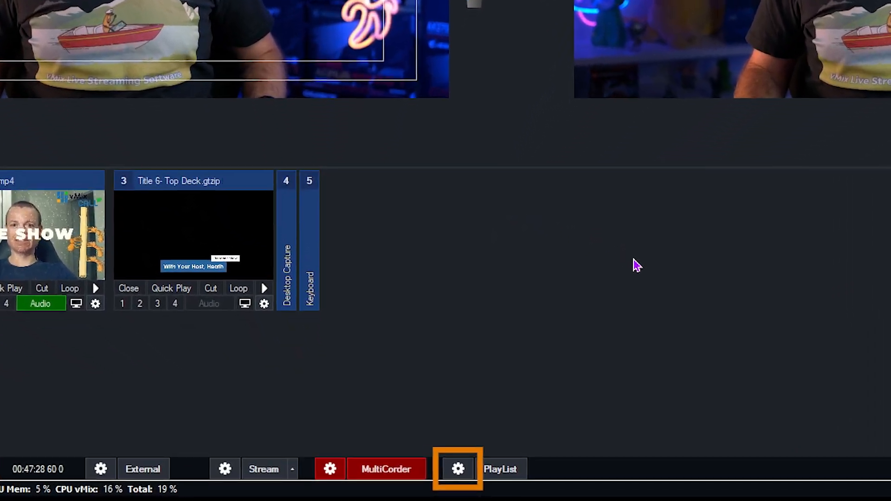
Step: Add IntroVid.mp4 and Heath to the Default playlist
left_click(458, 468)
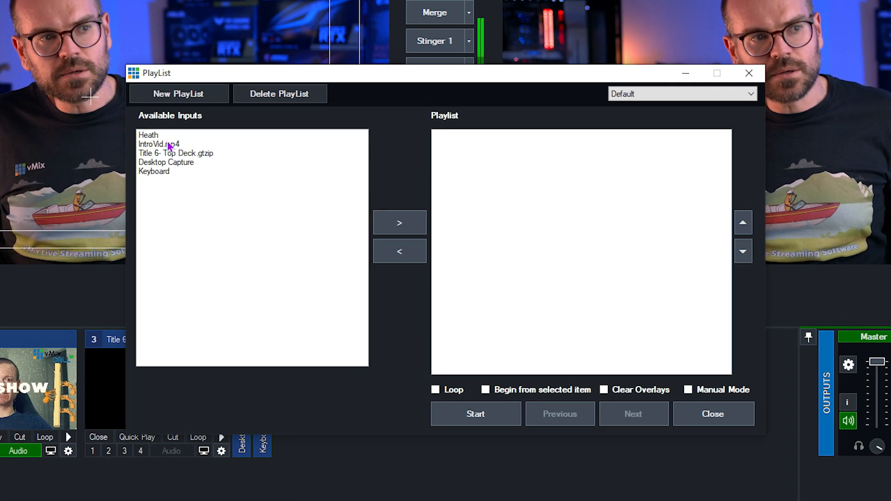
left_click(159, 144)
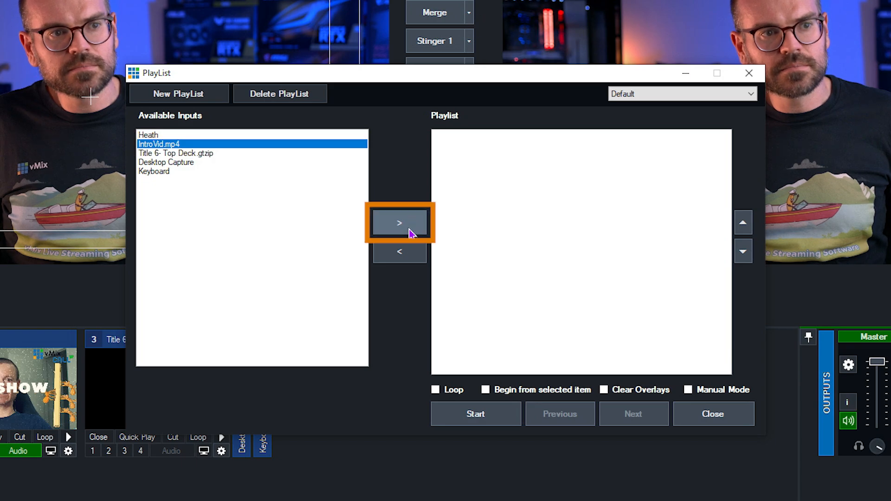
left_click(400, 222)
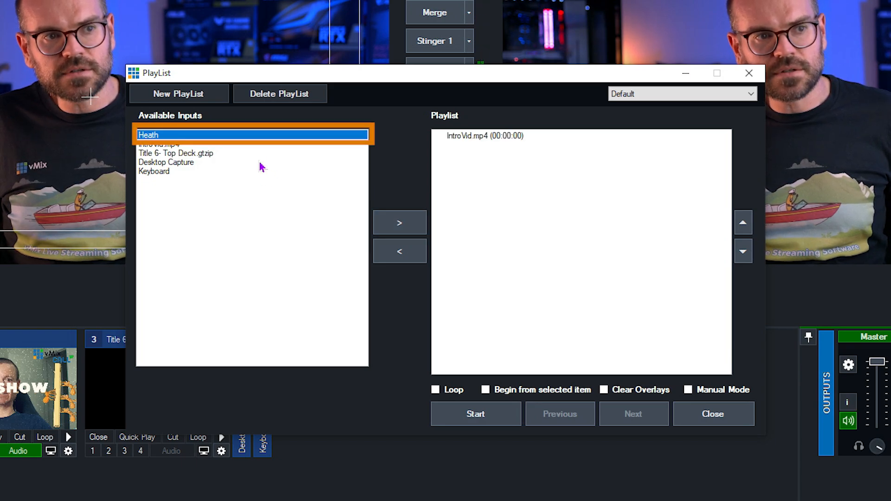
left_click(398, 223)
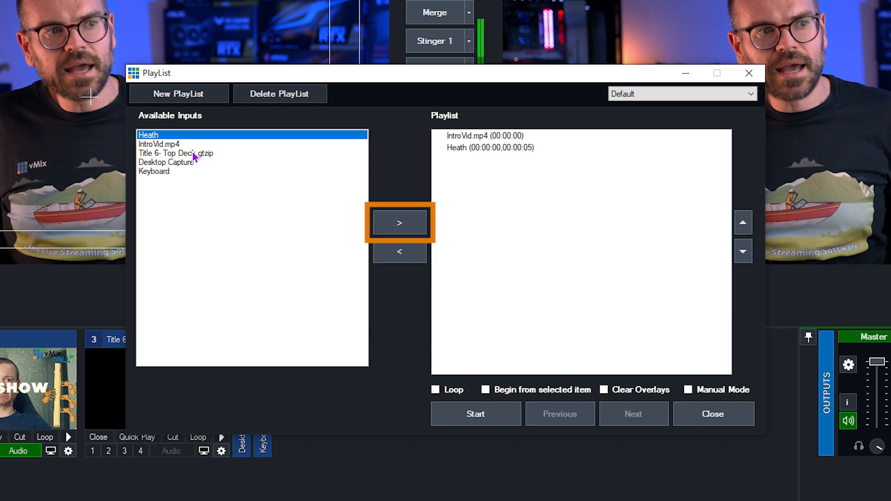
Step: Add the Title 6- Top Deck.gtzip title after Heath and select the Heath entry
left_click(175, 153)
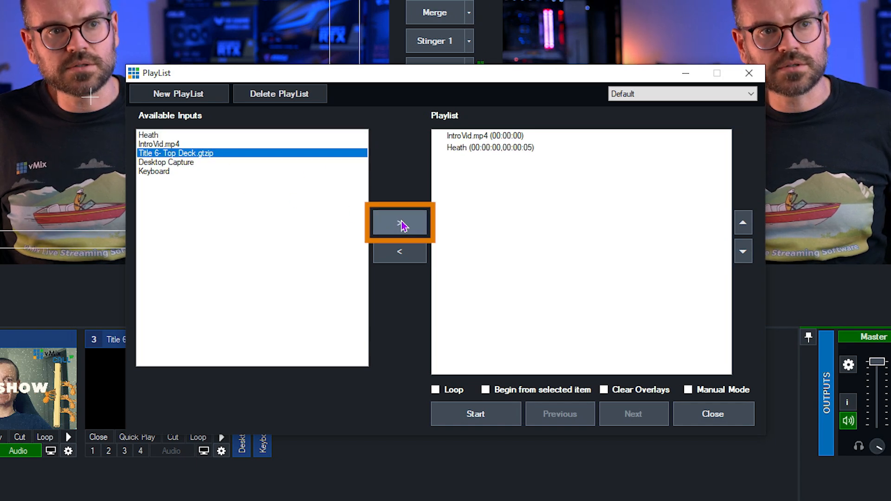
left_click(399, 221)
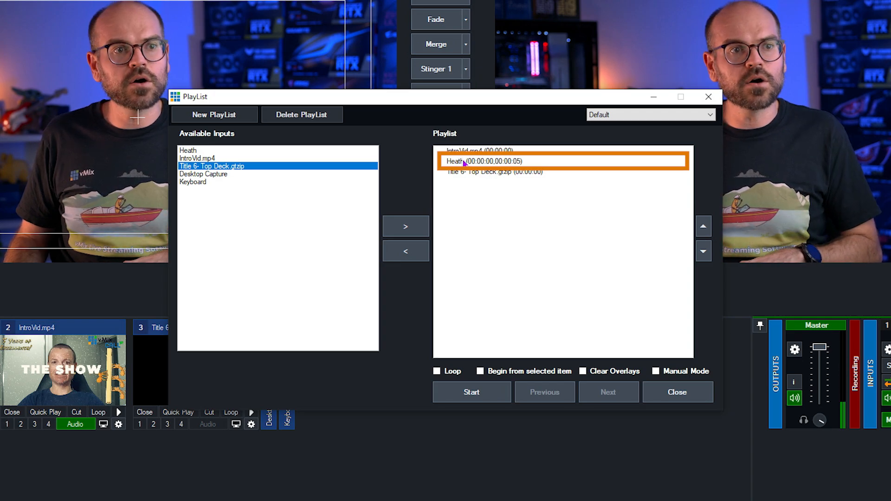
left_click(484, 161)
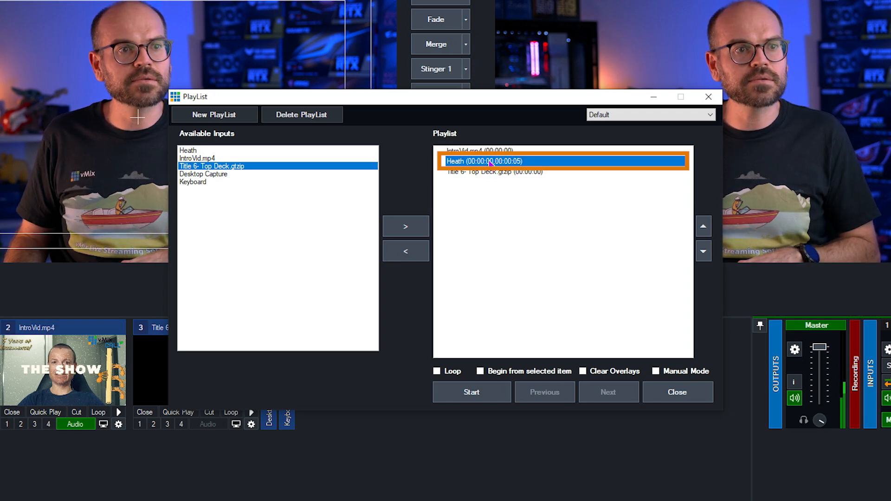
Step: Set Heath to 00:00:03 duration with a BarnDoor transition of 1000 ms
double_click(484, 161)
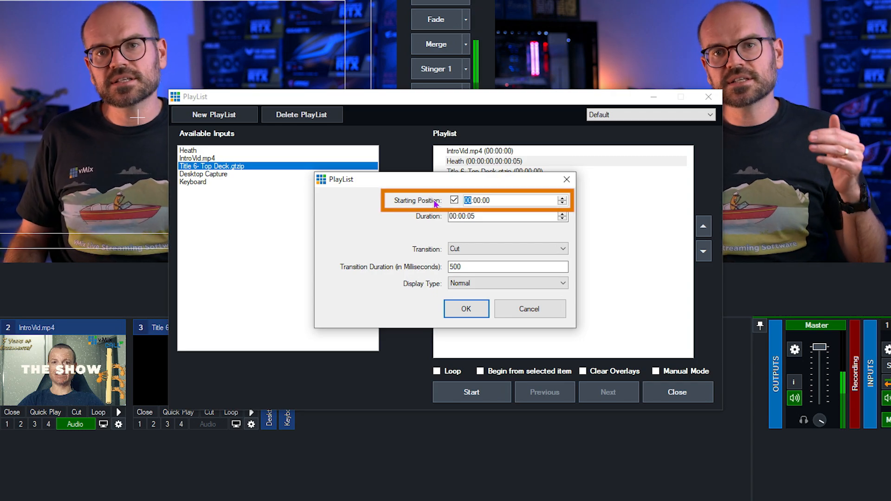
left_click(501, 217)
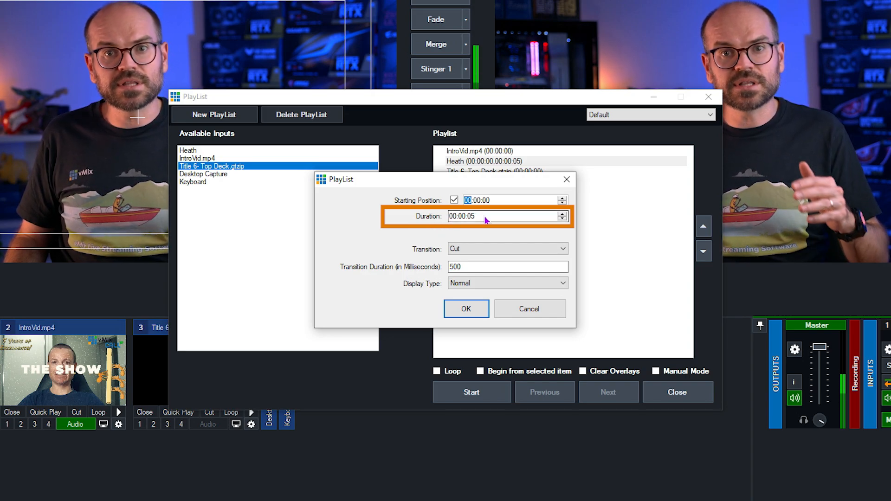
left_click(479, 216)
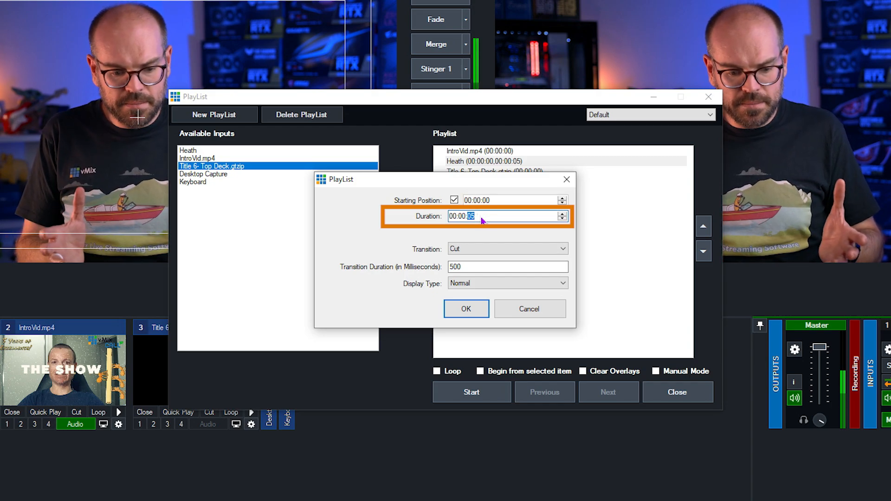
type("3")
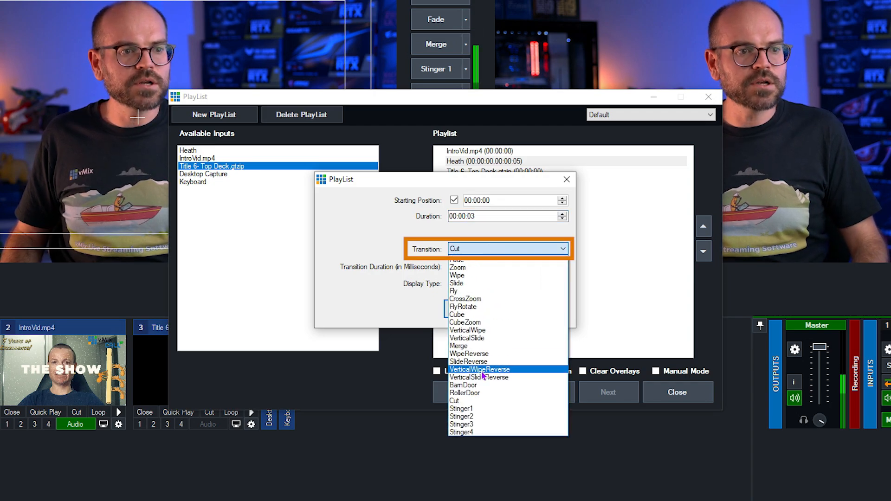
left_click(462, 385)
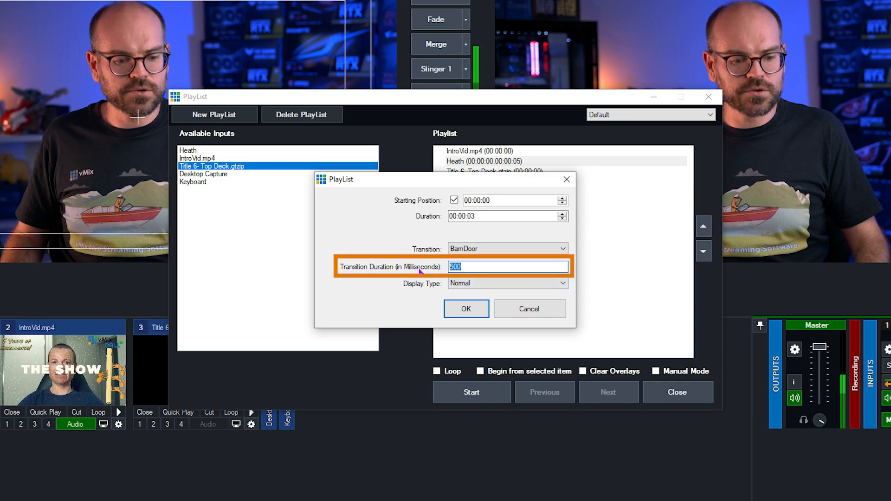
type("1000")
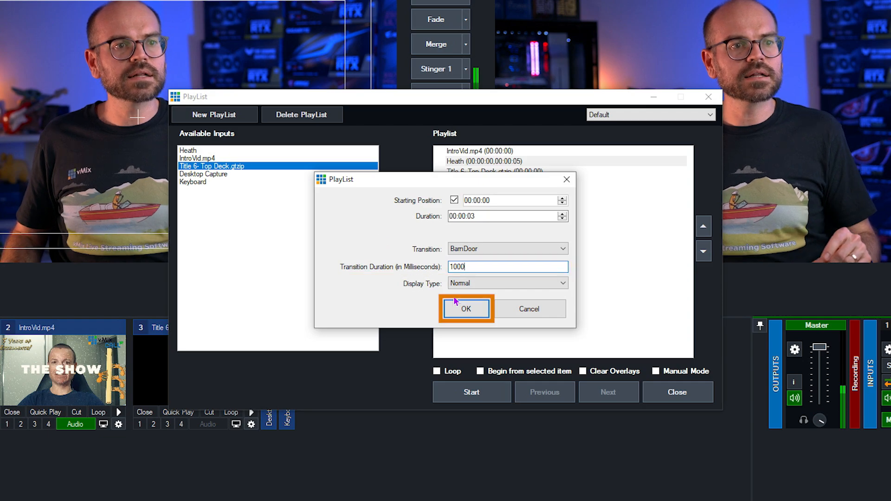
left_click(466, 308)
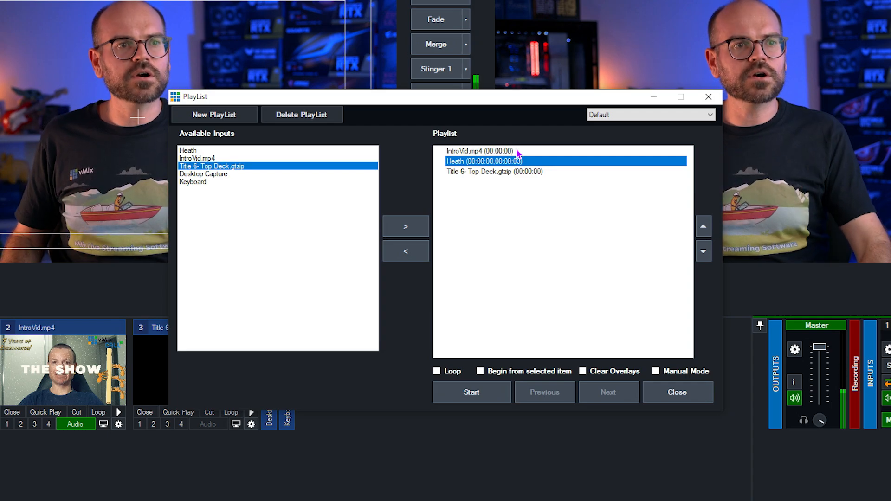
Step: Set IntroVid.mp4 to a 00:00:15 duration with a Cut transition
double_click(484, 161)
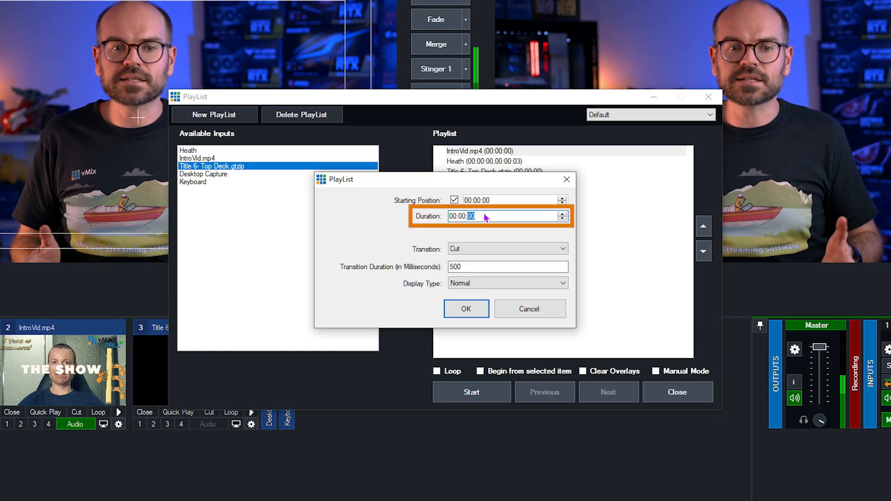
type("1")
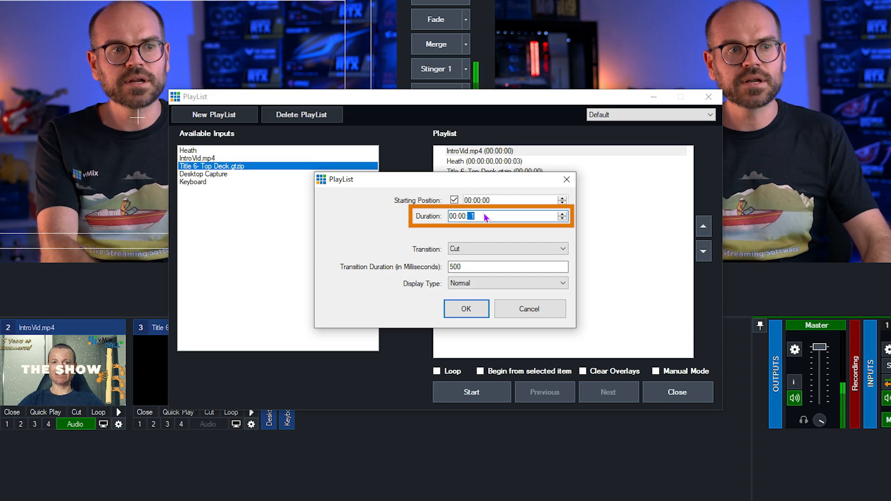
type("15")
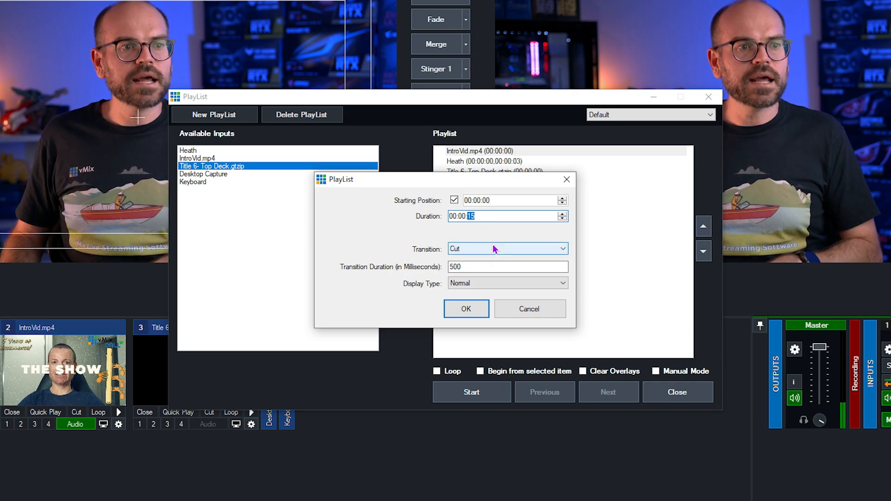
left_click(506, 249)
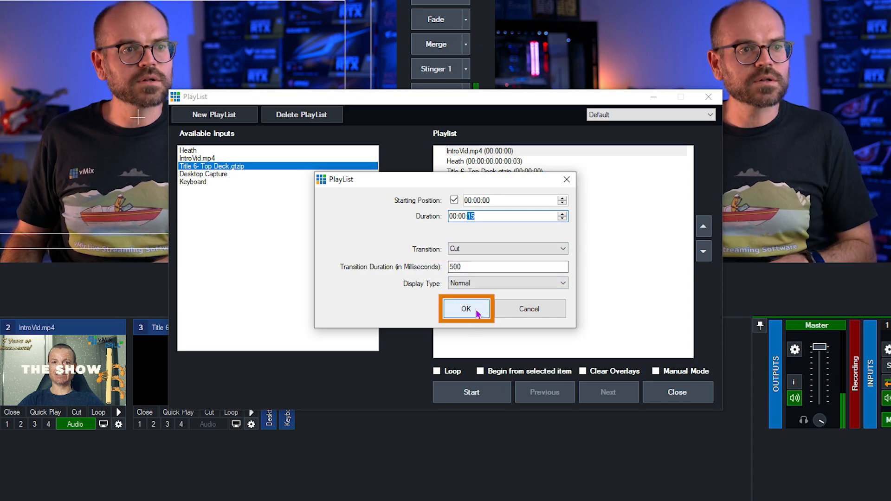
left_click(465, 308)
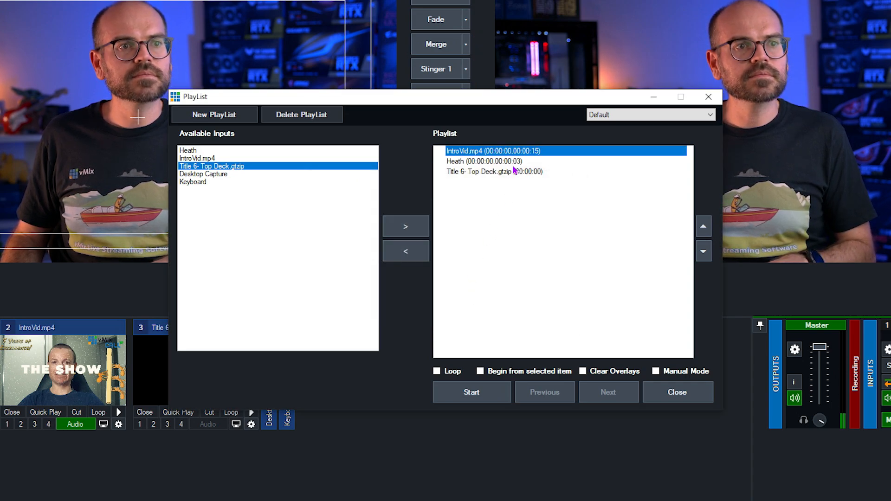
Step: Set the Top Deck title entry to 00:00:05 duration displayed as Overlay1
left_click(493, 171)
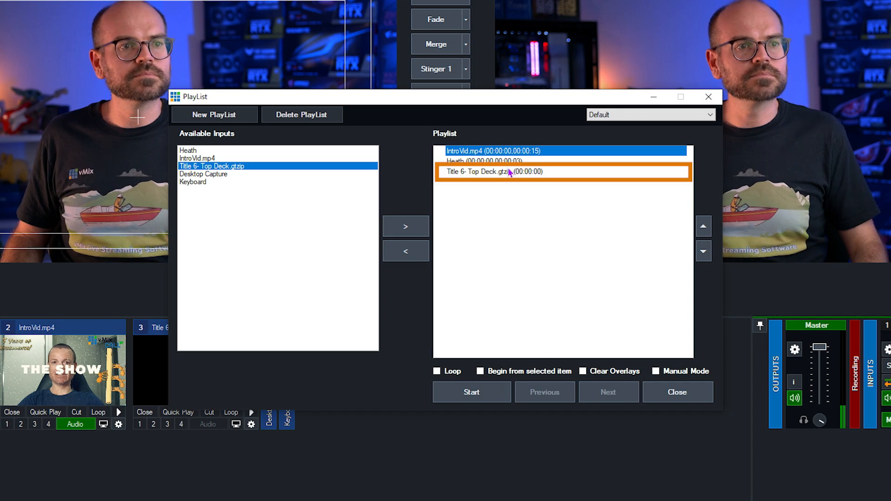
double_click(493, 172)
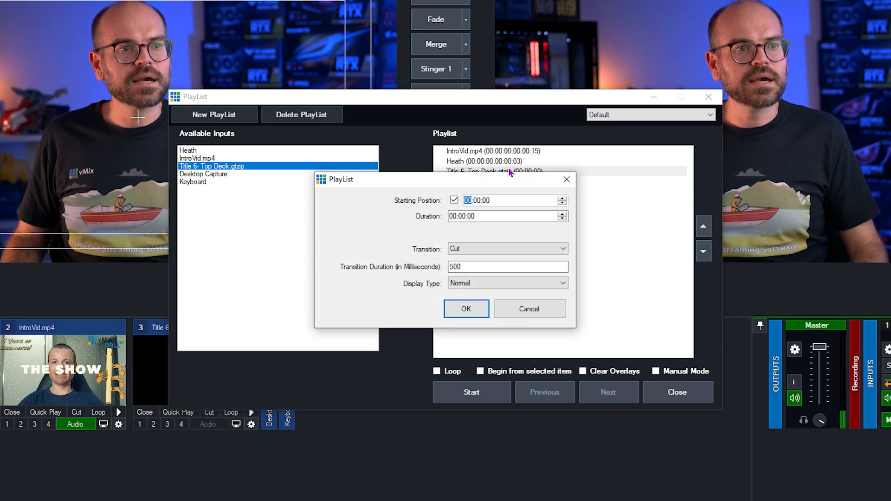
left_click(495, 217)
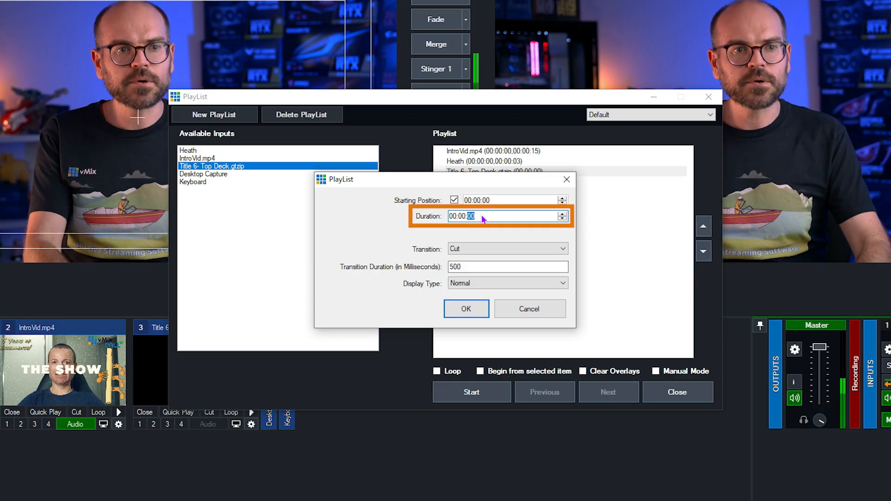
type("5")
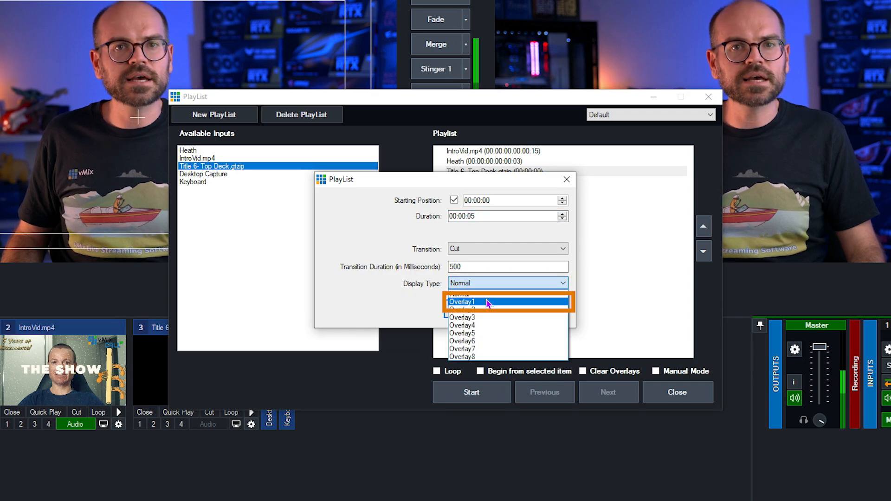
left_click(462, 301)
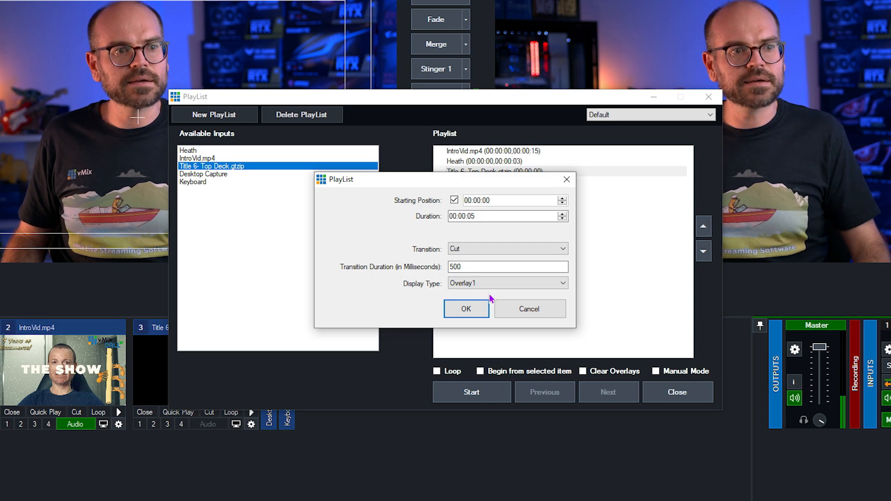
left_click(465, 308)
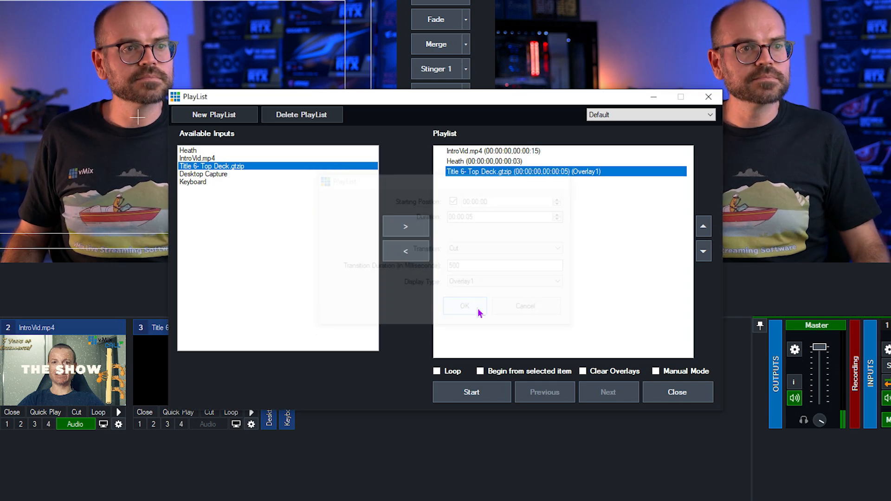
left_click(464, 305)
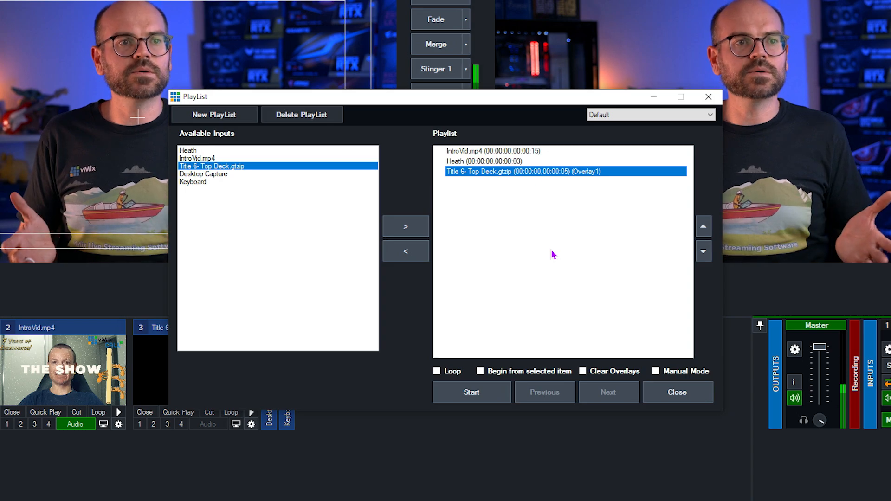
Step: Review the playlist entries and close the PlayList window
left_click(502, 151)
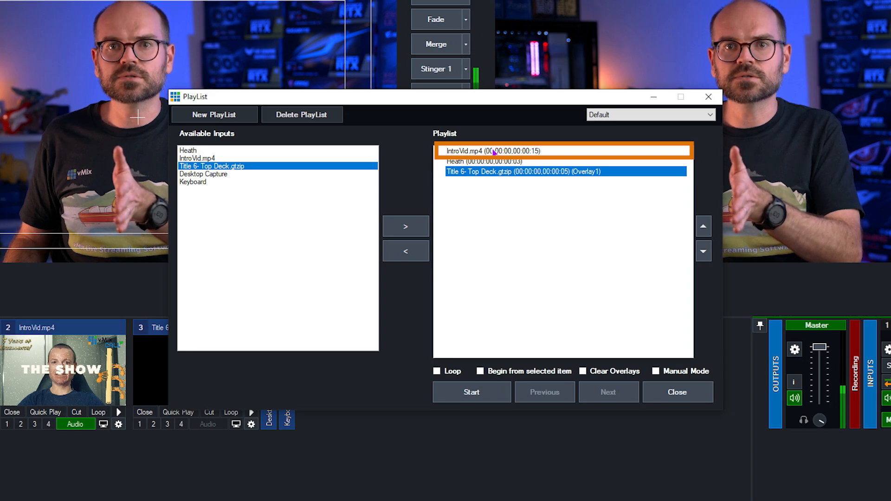
left_click(483, 162)
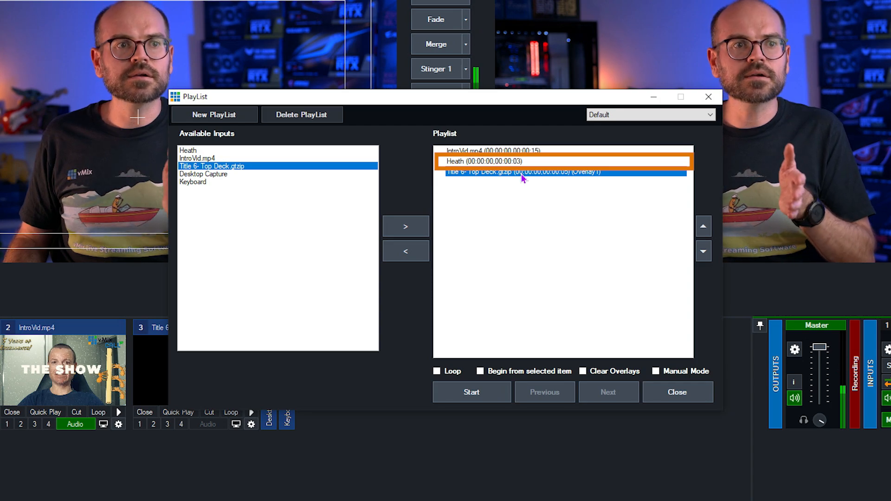
left_click(677, 391)
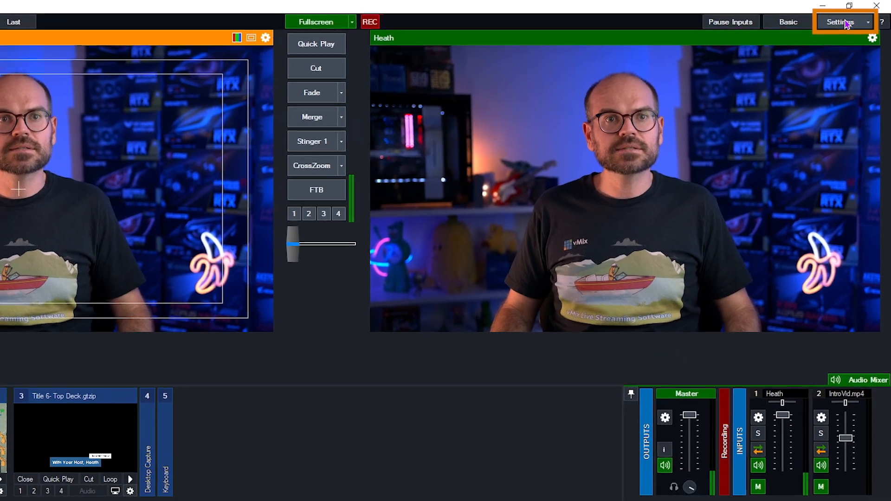
Step: In Settings > Shortcuts, start a new shortcut on R with the StartRecording function
left_click(841, 21)
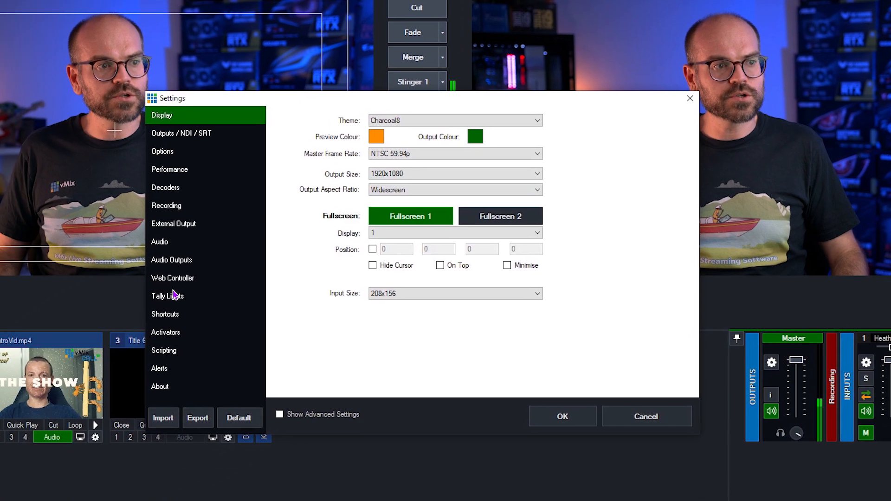
left_click(165, 314)
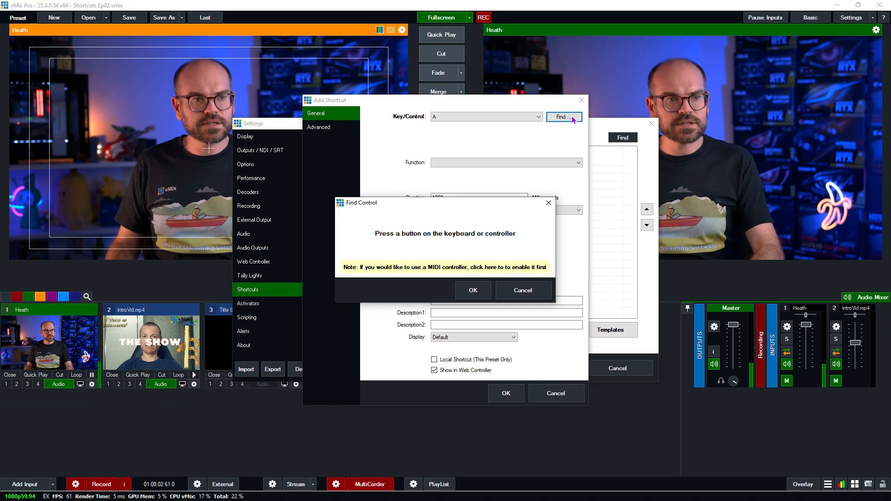
key("r")
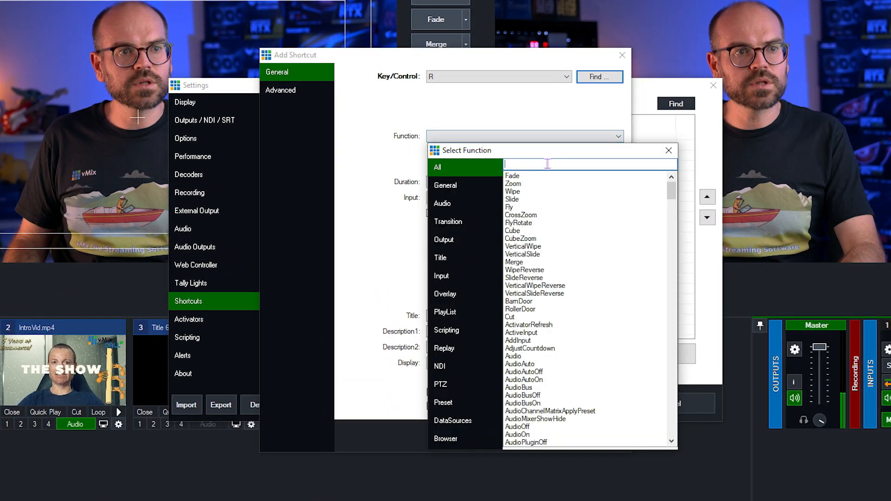
type("re")
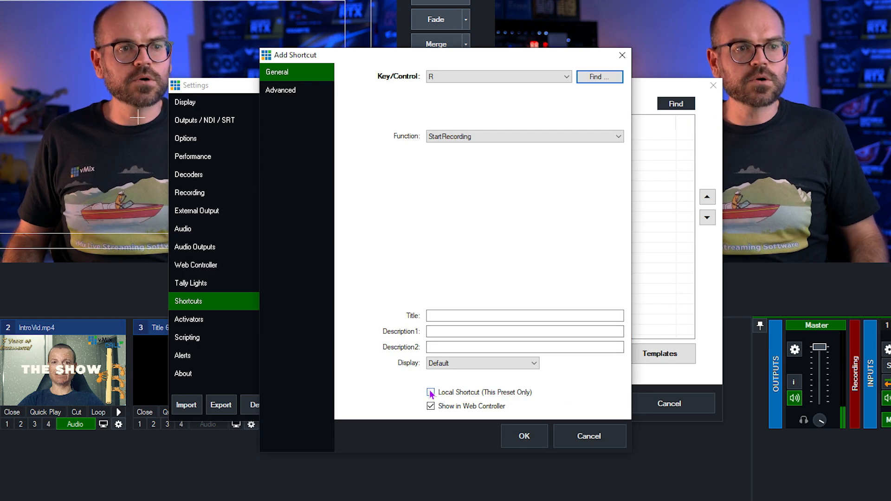
Step: Make the R recording shortcut local to this preset only and confirm it
left_click(430, 392)
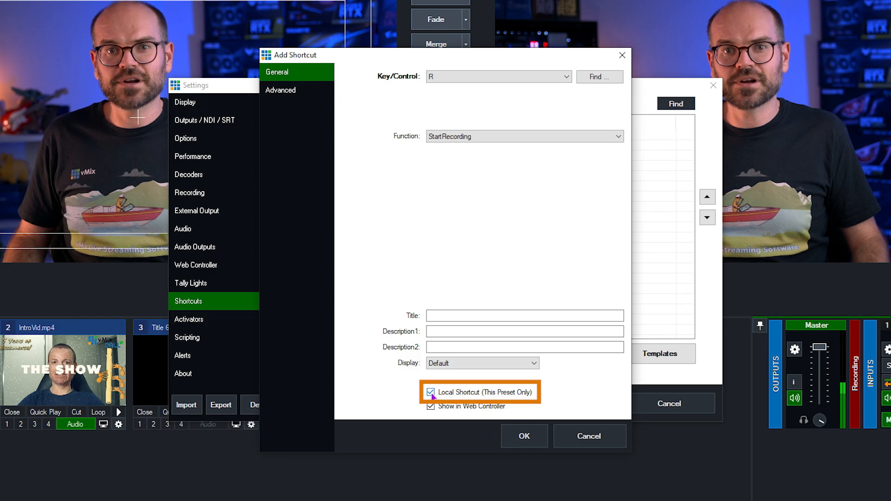
left_click(430, 392)
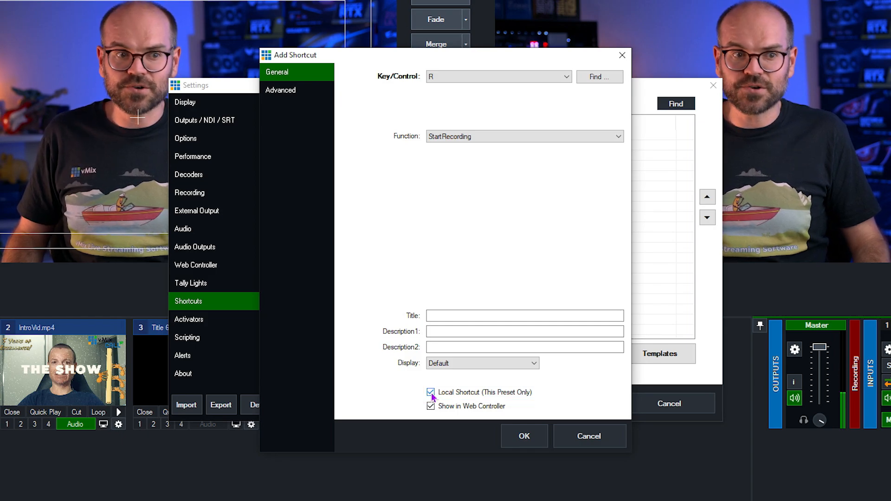
left_click(523, 437)
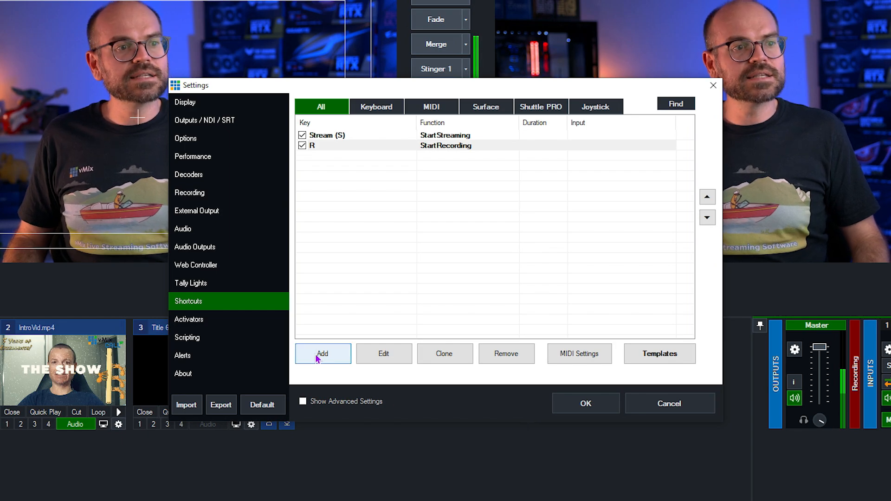
Step: Add another shortcut on R and choose StartPlayList as its function
left_click(323, 354)
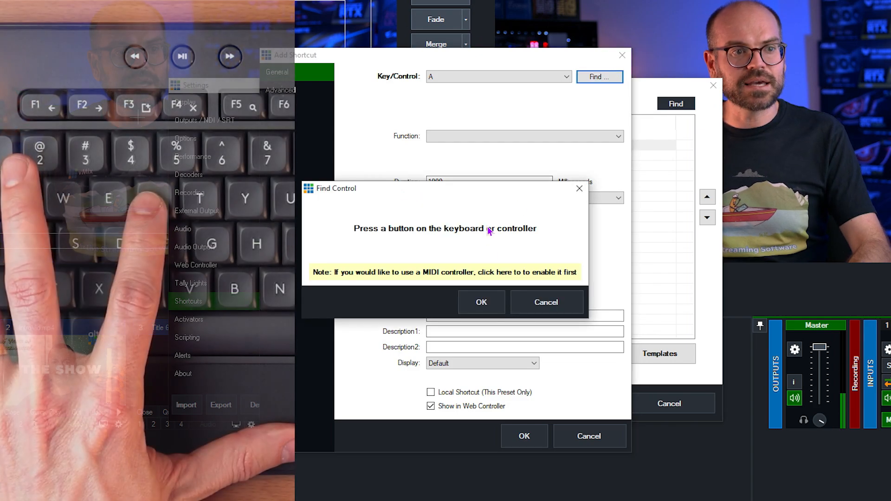
key("r")
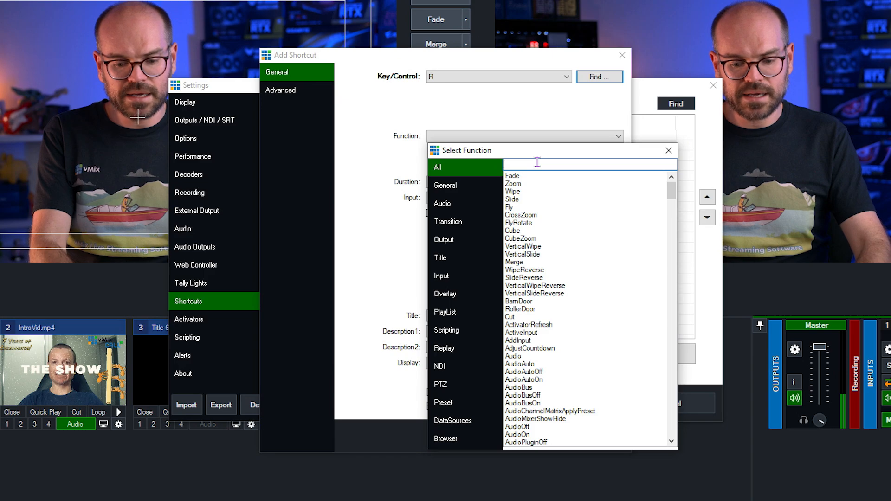
type("playli")
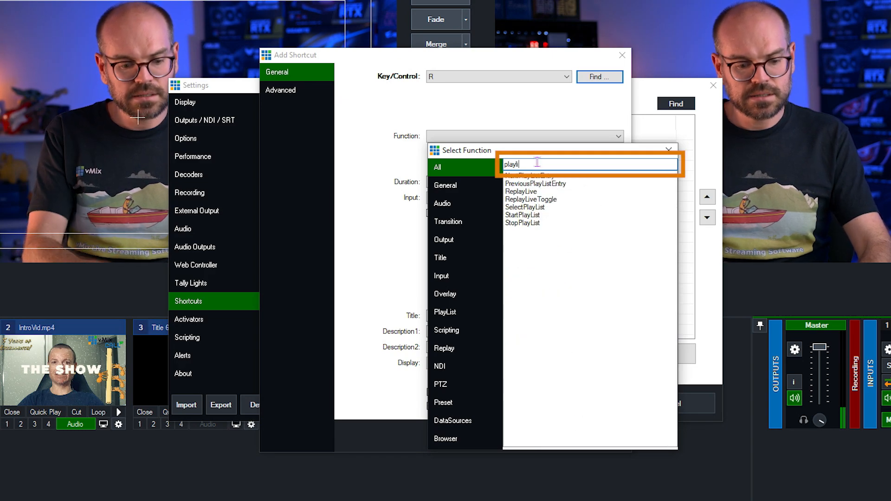
type("s")
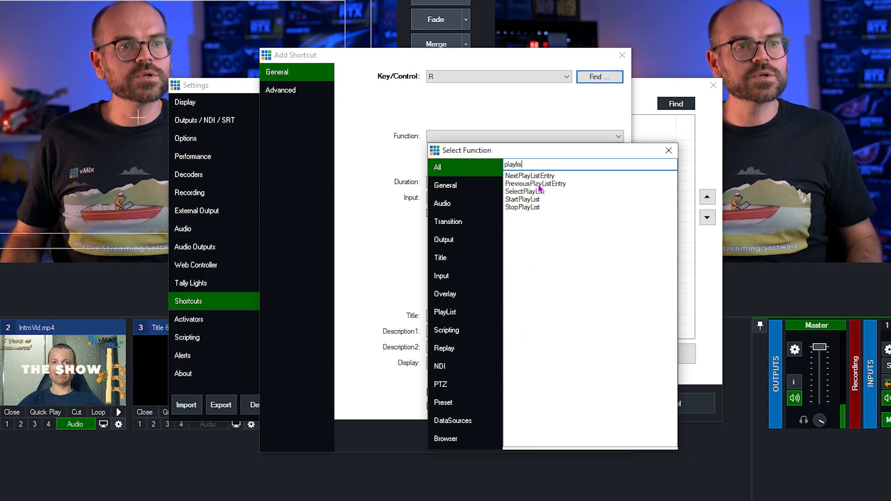
left_click(521, 199)
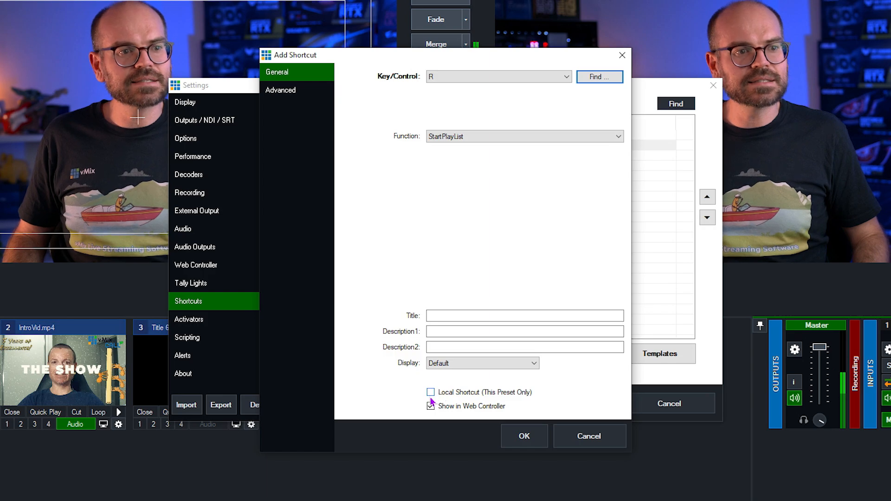
Step: Make the R playlist shortcut local to this preset only and confirm it
left_click(429, 392)
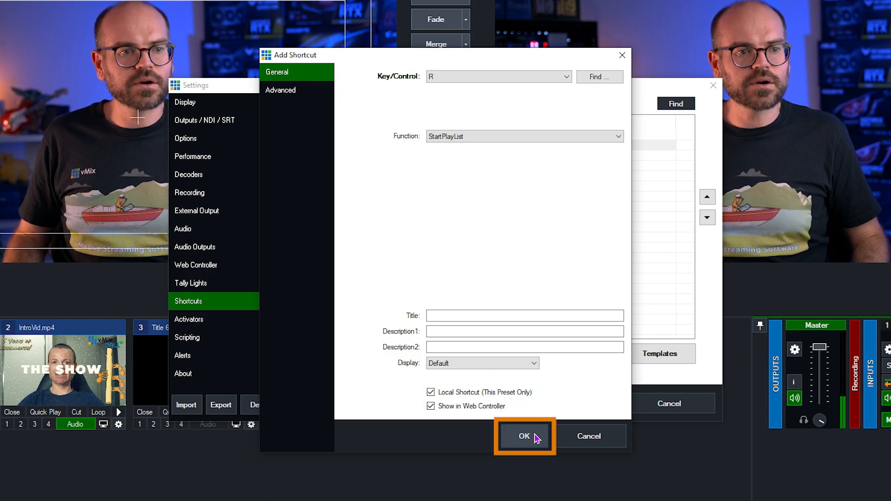
left_click(524, 436)
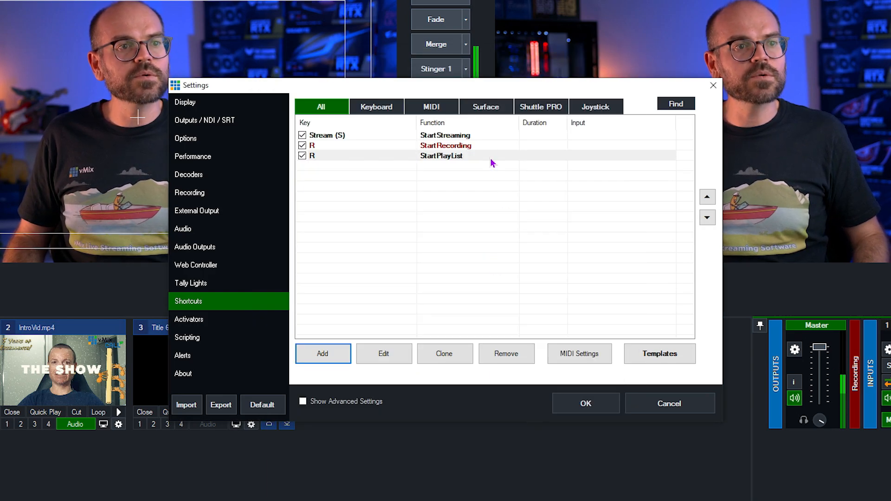
left_click(328, 135)
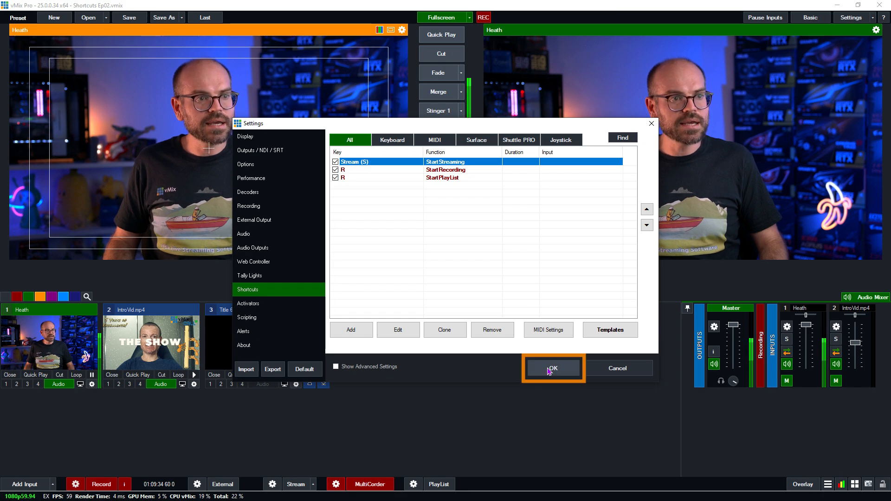
Step: Save the shortcuts by closing Settings with OK, then return to the settings window
left_click(552, 367)
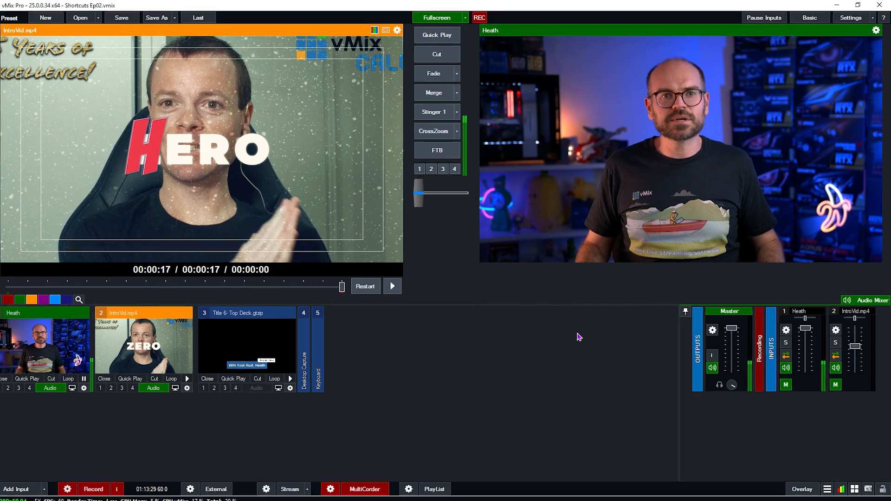
left_click(850, 18)
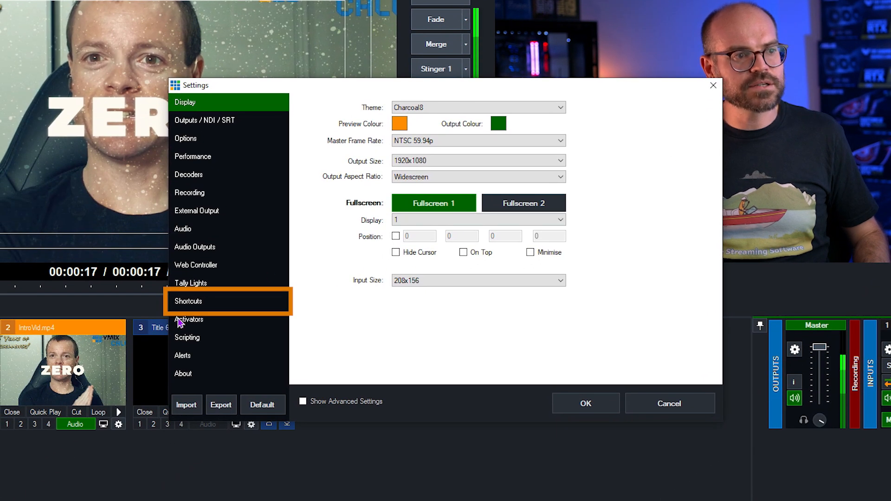
Step: In Shortcuts, add a new shortcut and capture P as its trigger key
left_click(188, 301)
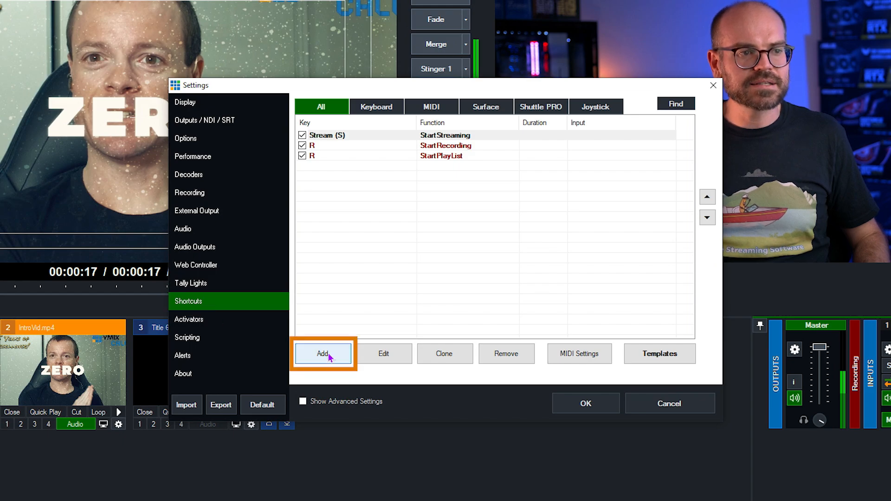
left_click(322, 354)
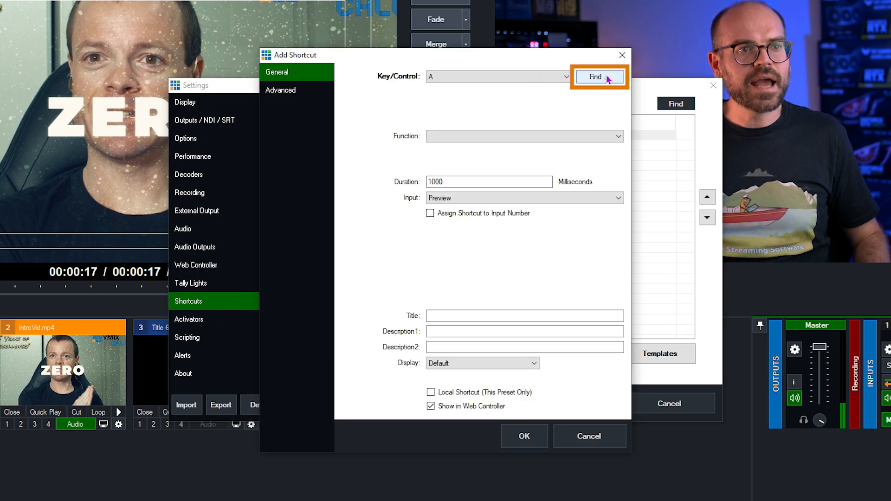
left_click(599, 77)
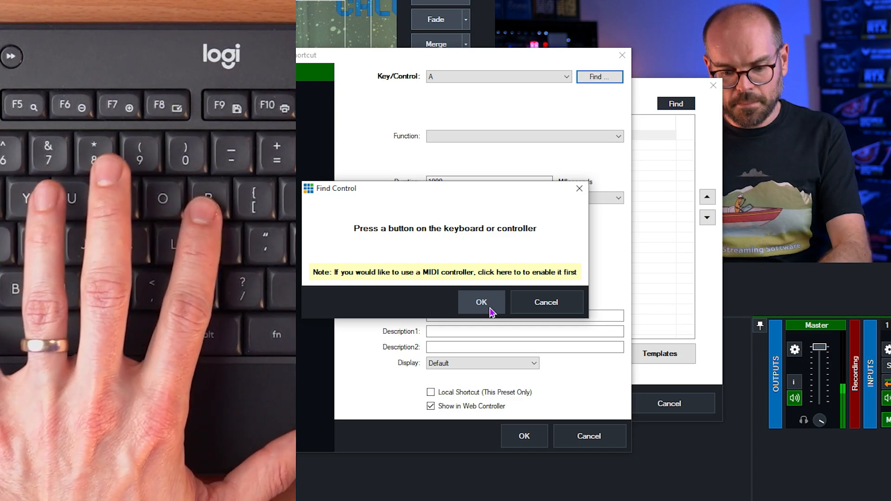
key("p")
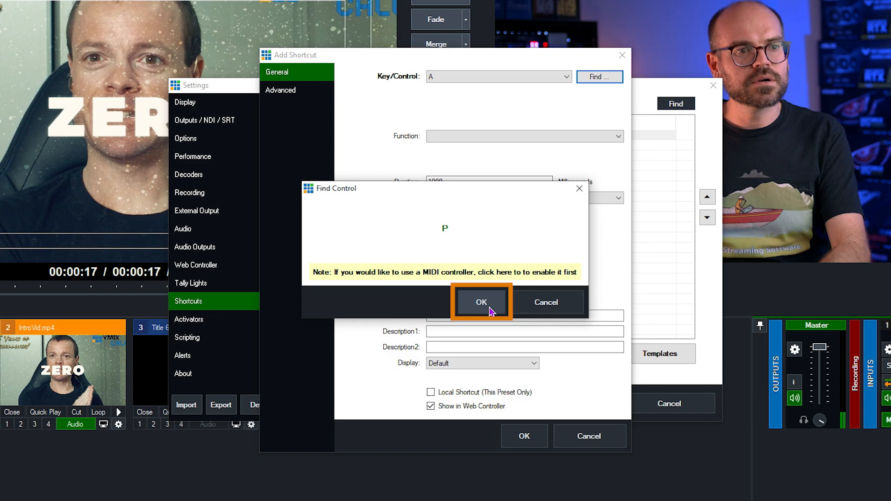
left_click(480, 302)
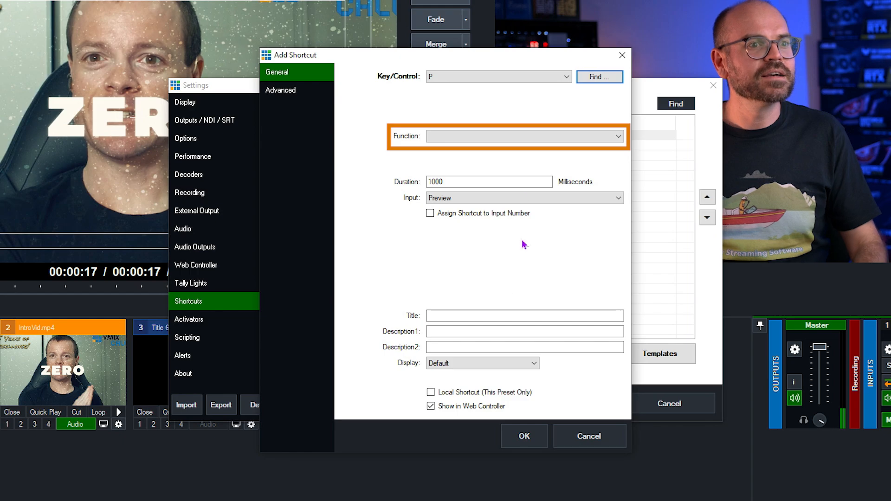
Step: Choose StopRecording as the P shortcut's function
left_click(523, 136)
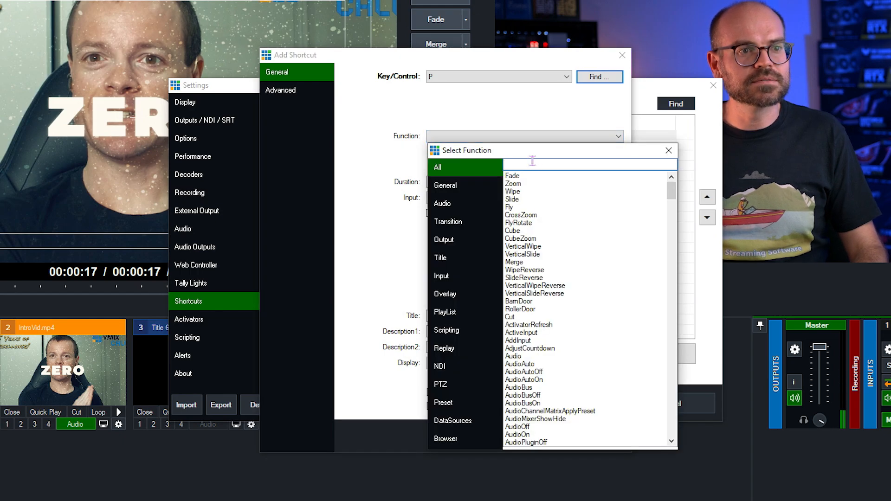
type("r")
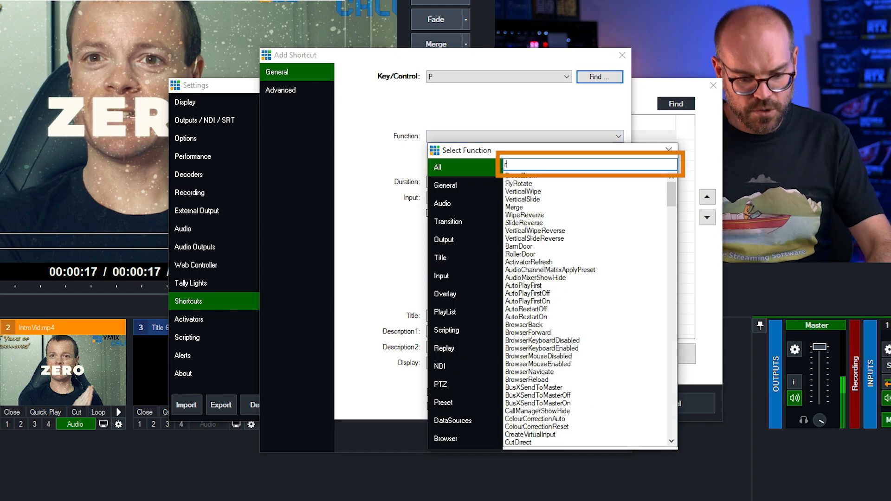
type("ecord")
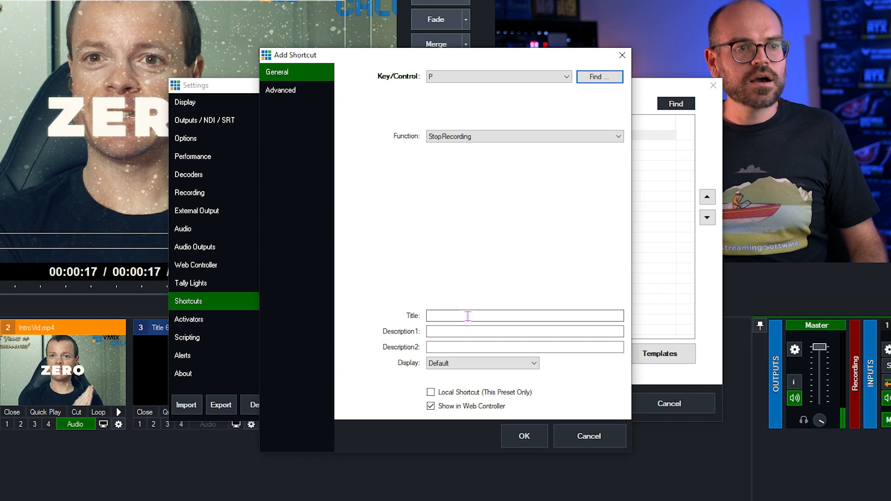
Step: Title the shortcut PostShow, make it local to this preset only and save it
left_click(523, 315)
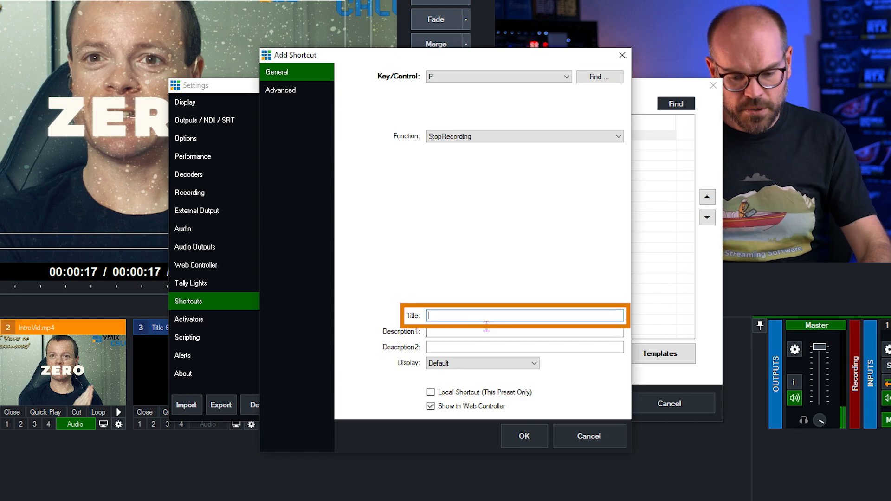
type("PostS")
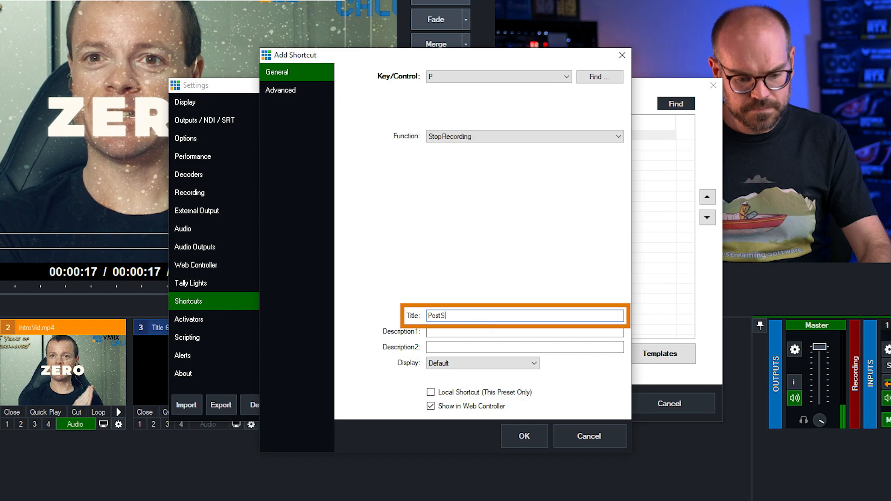
type("how")
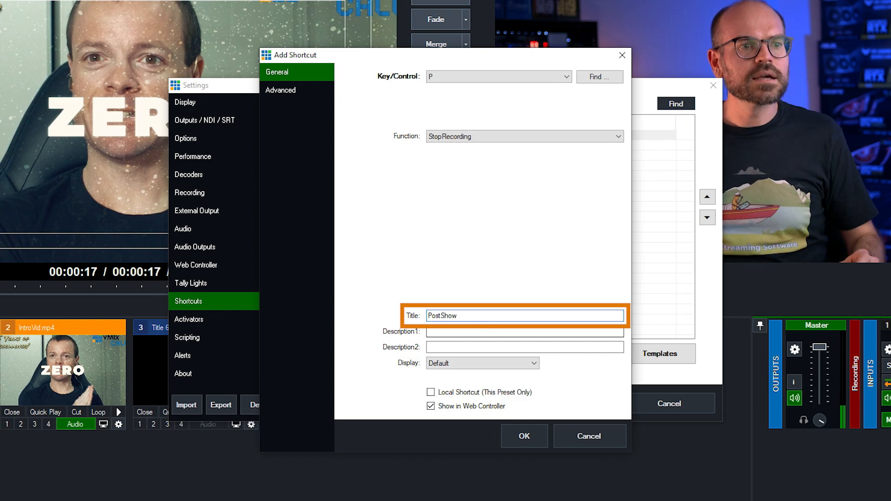
left_click(432, 360)
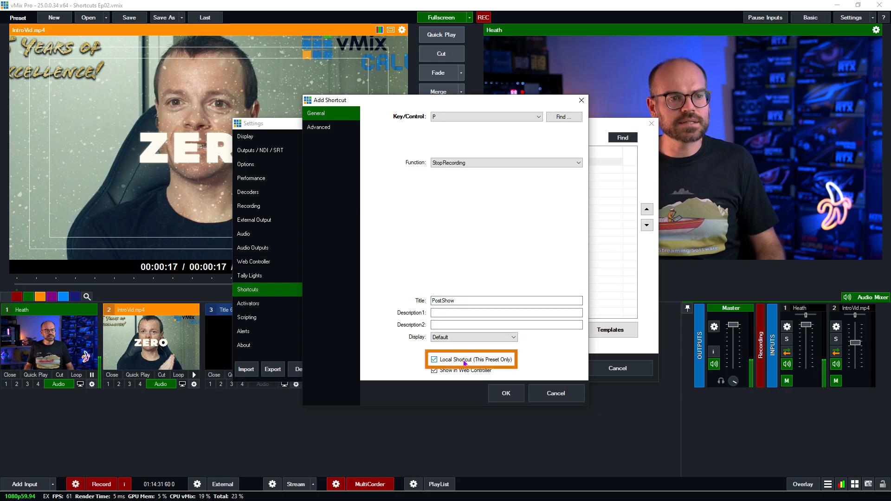
left_click(505, 393)
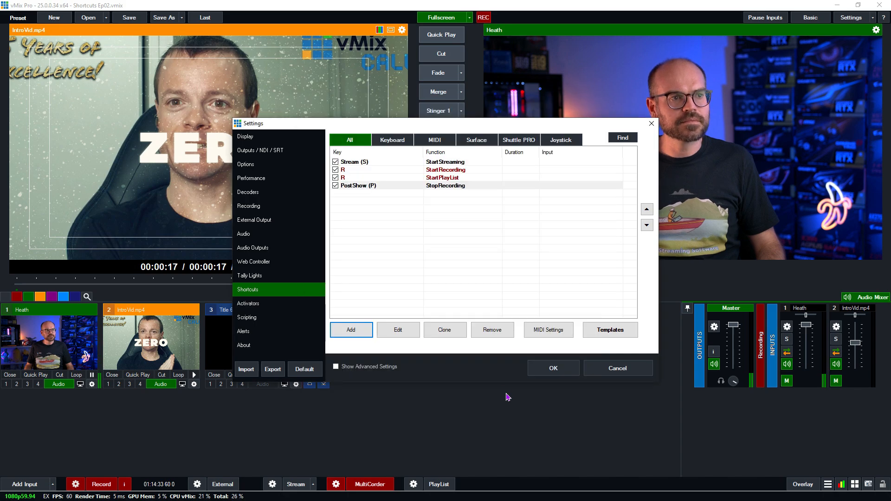
Step: Add a new shortcut and capture the End key as its trigger
left_click(351, 330)
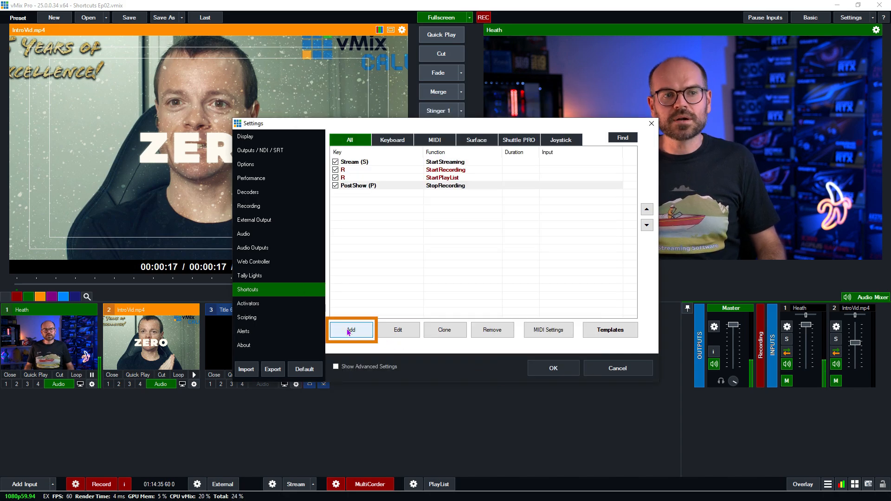
left_click(351, 330)
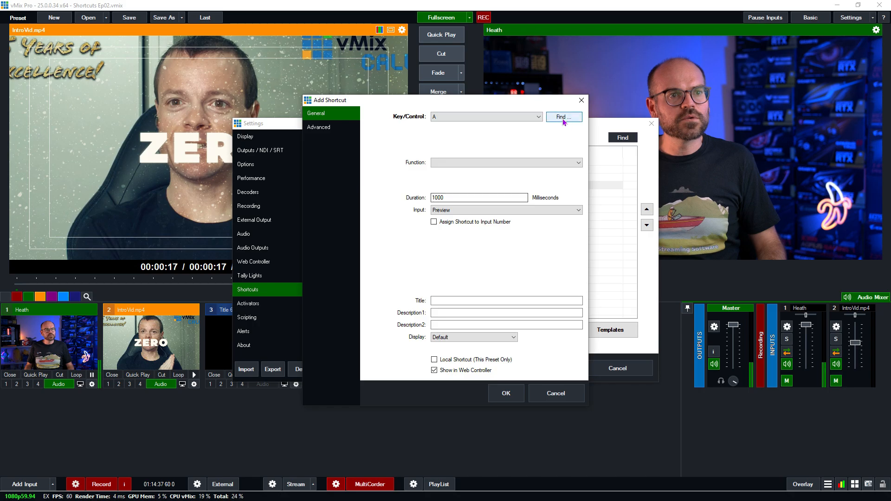
left_click(562, 117)
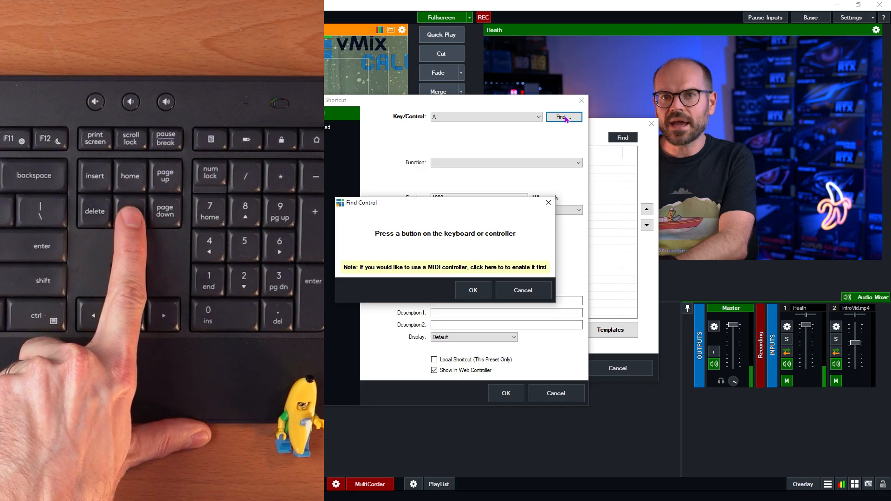
key("End")
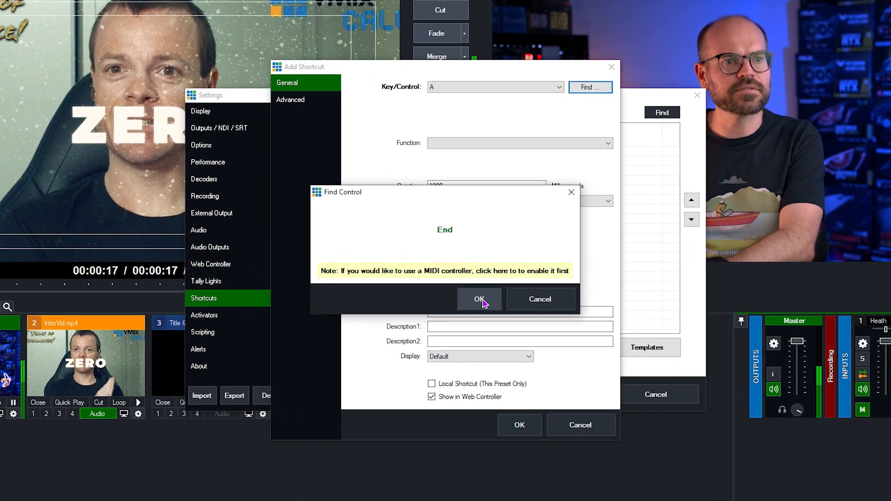
left_click(479, 299)
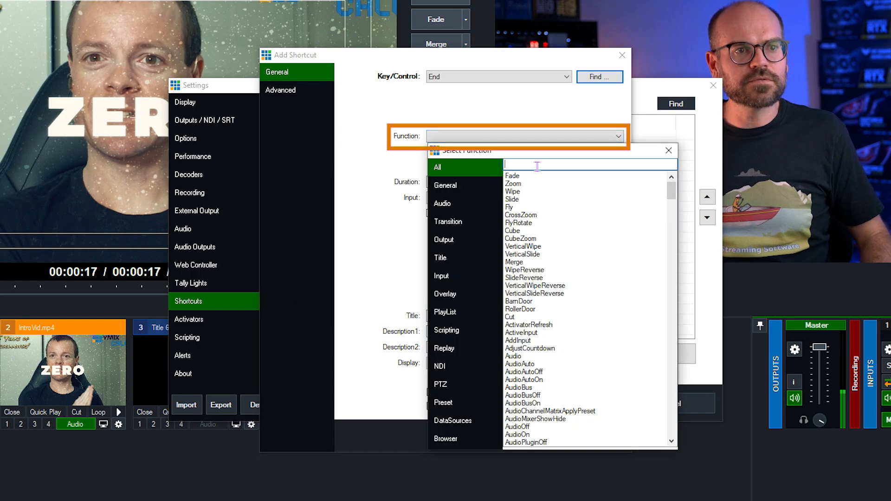
Step: Set StopStreaming as the function, title it End All and make it local to this preset
type("stre")
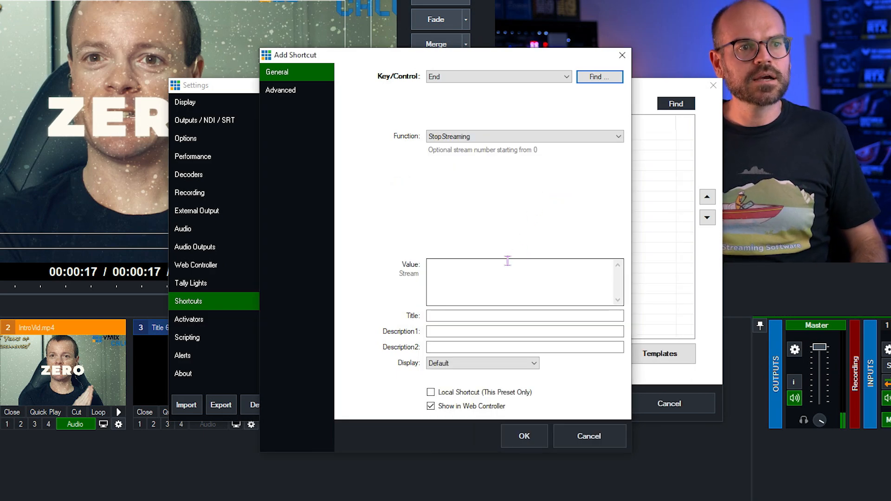
left_click(523, 282)
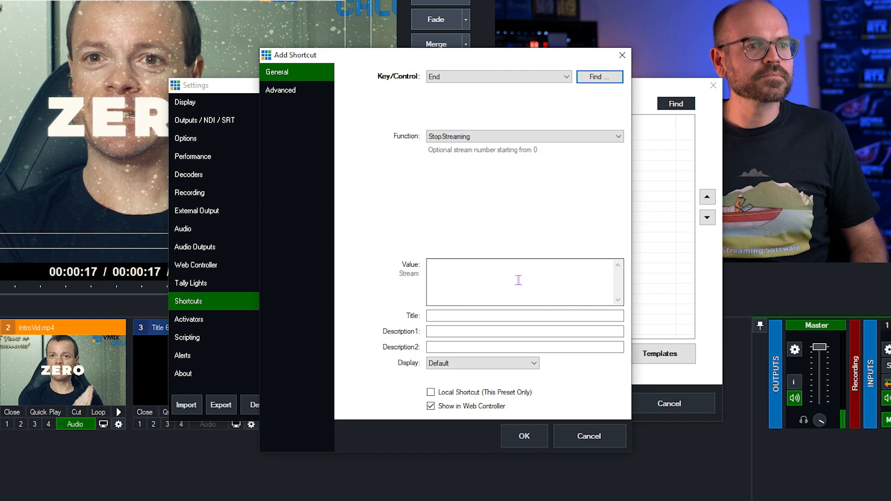
left_click(524, 315)
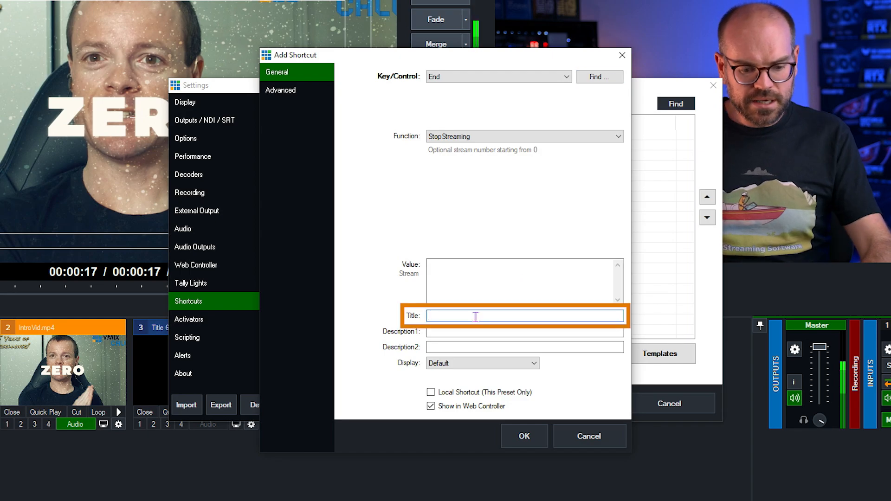
type("End All")
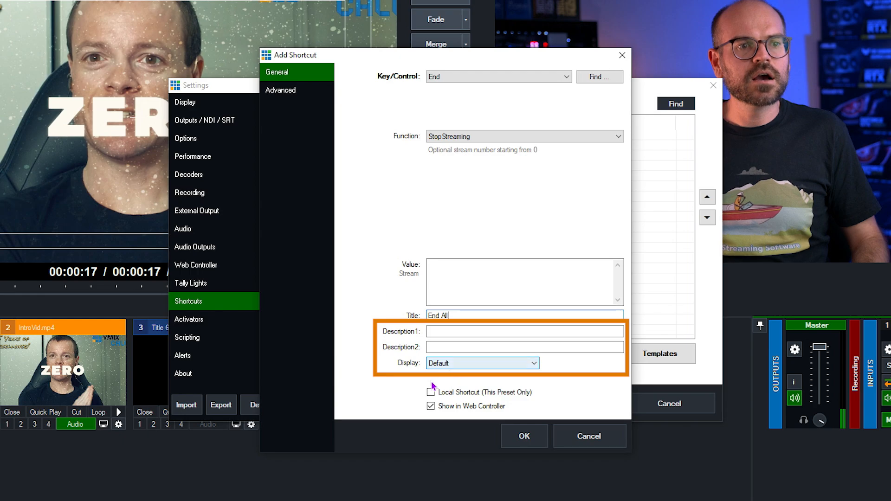
left_click(431, 392)
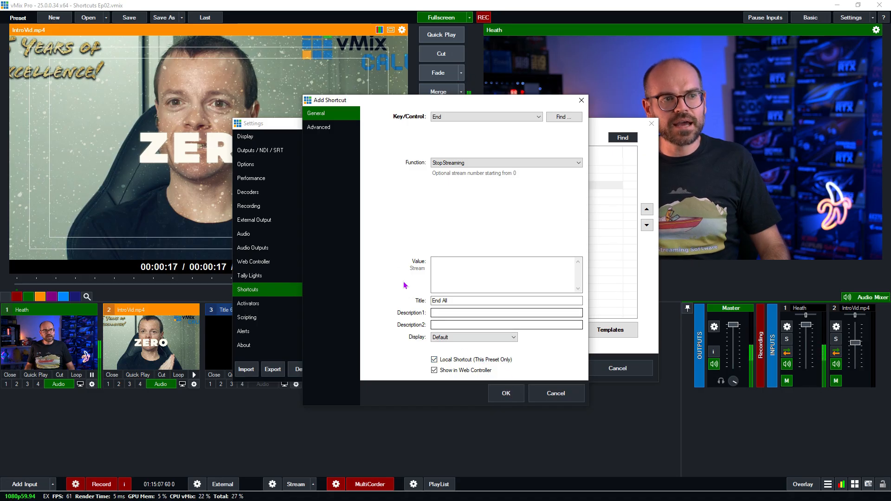
Step: In Advanced, make End All also trigger the P shortcut, then save it
left_click(318, 127)
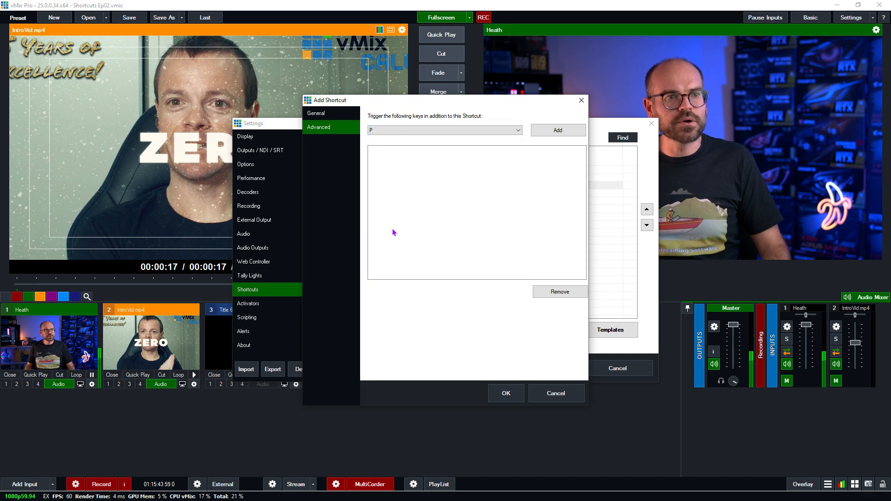
left_click(558, 130)
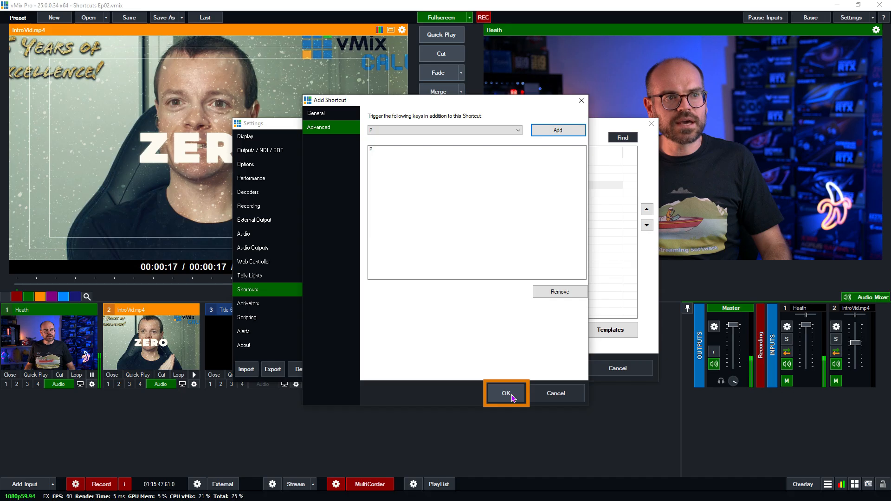
left_click(505, 394)
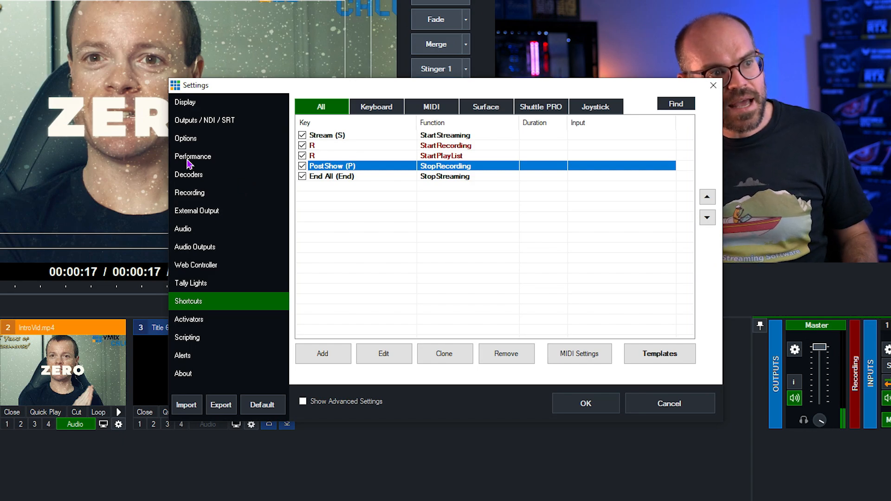
Step: From Settings > Web Controller, open the web site address in a browser
left_click(196, 265)
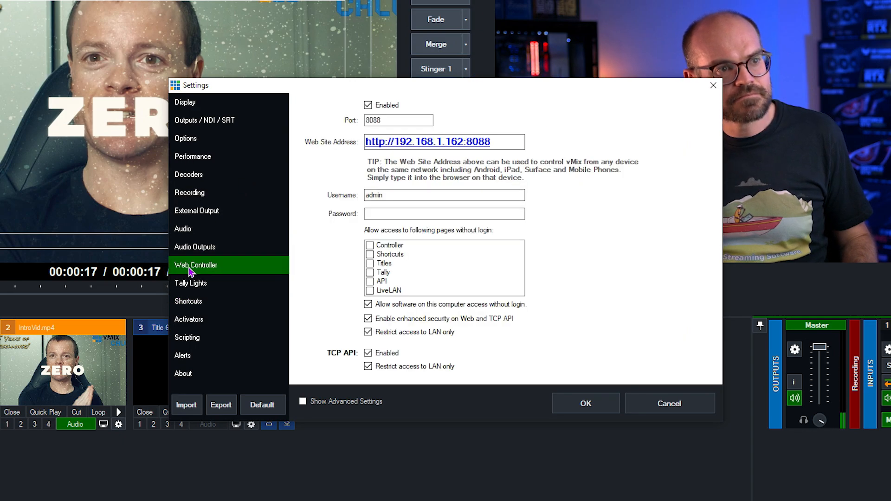
left_click(444, 141)
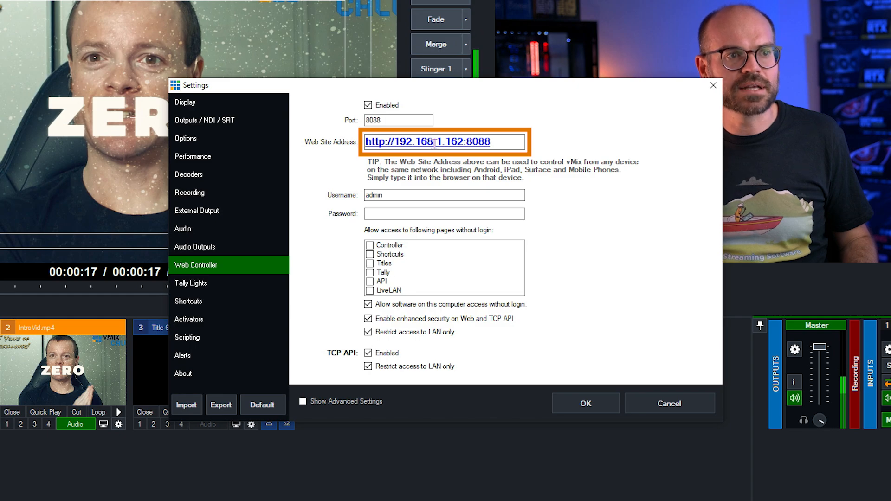
left_click(444, 141)
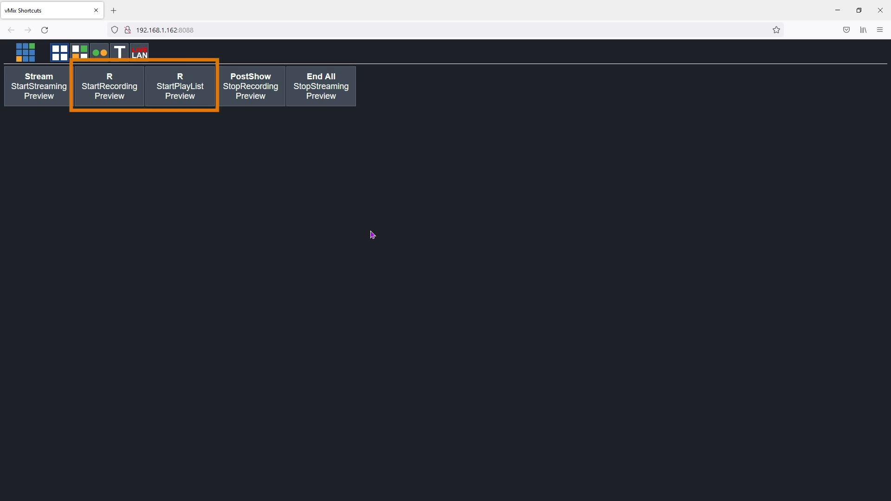
left_click(320, 85)
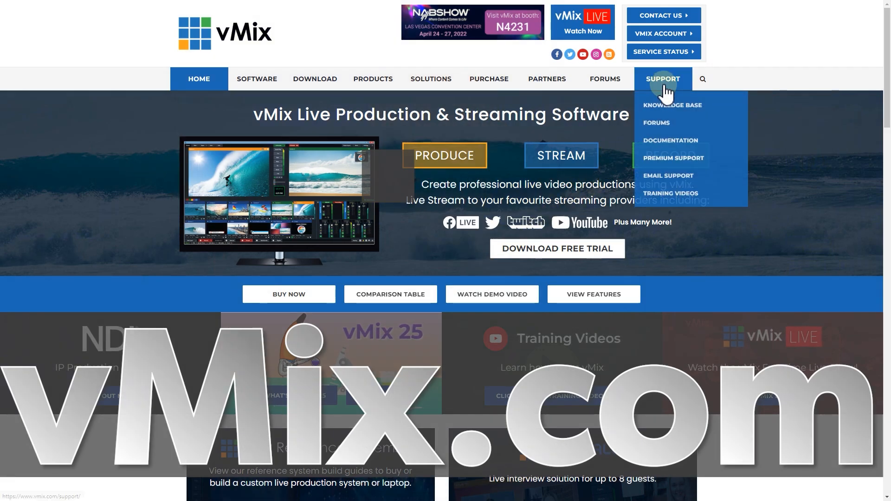
Step: Open the Contact Us support page from vmix.com's Support menu
left_click(663, 15)
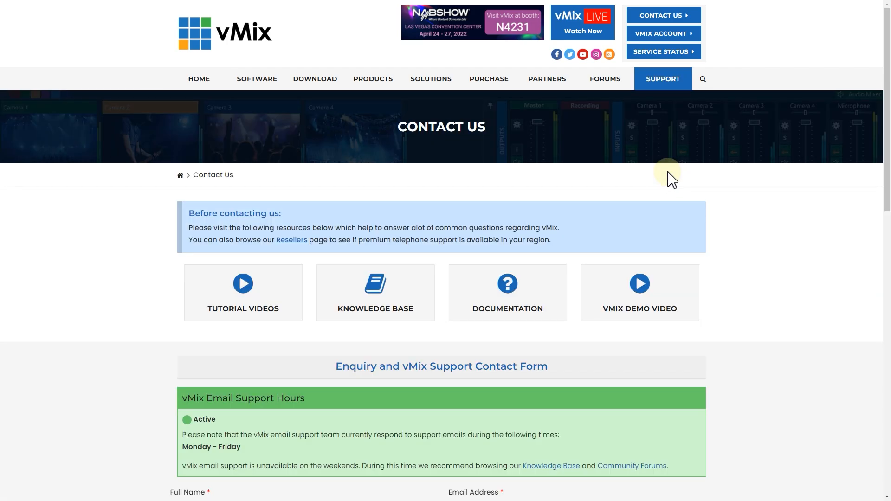